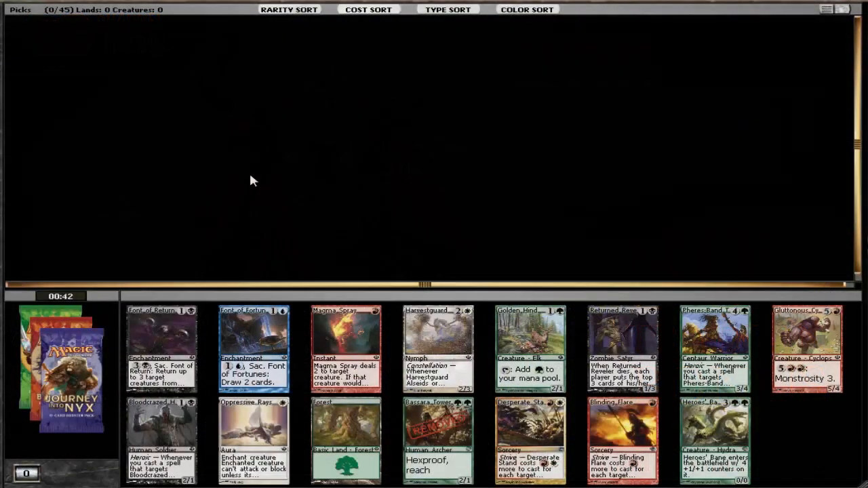
mouse_move(357, 153)
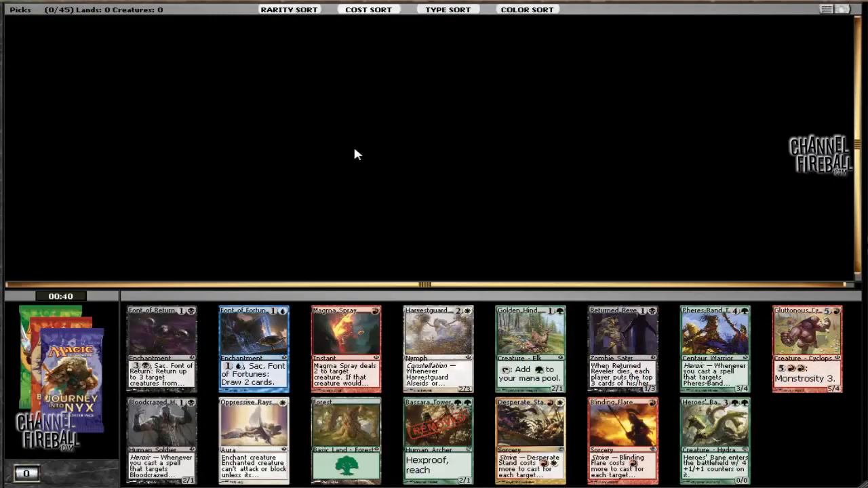
mouse_move(346, 140)
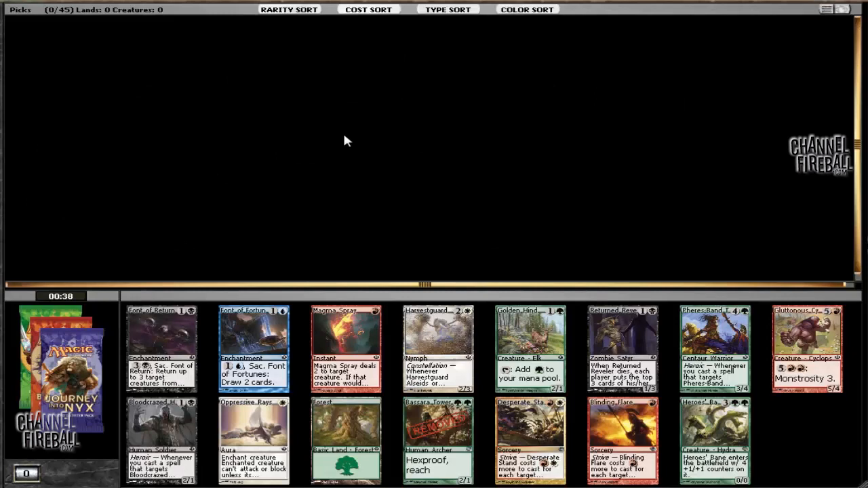
mouse_move(371, 140)
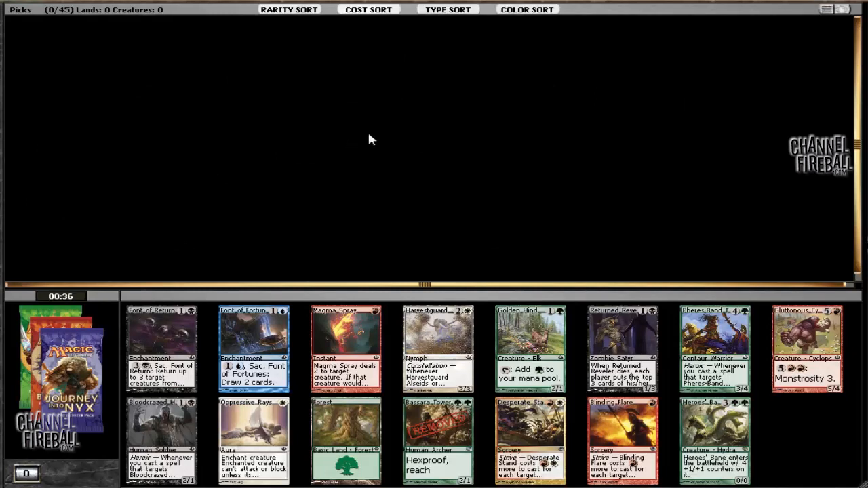
mouse_move(361, 154)
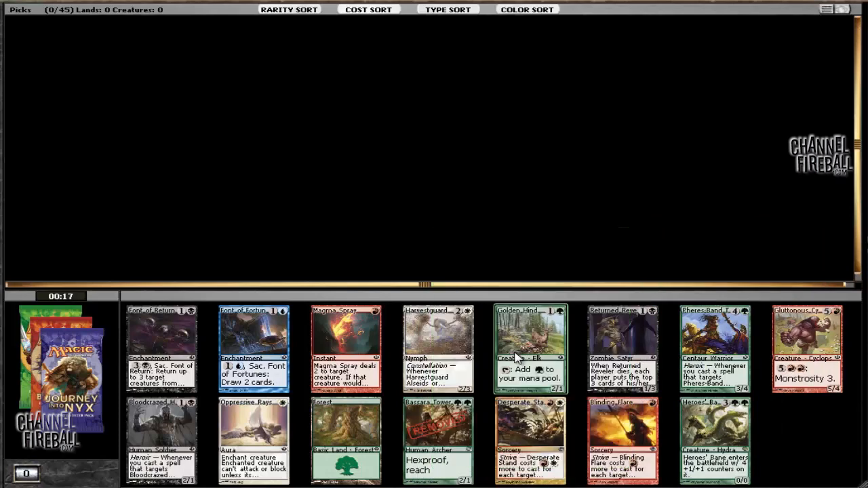
mouse_move(460, 348)
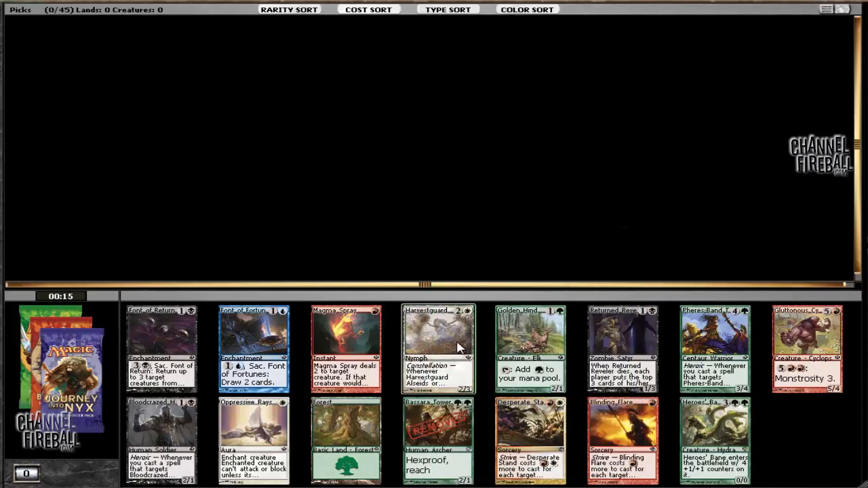
mouse_move(346, 346)
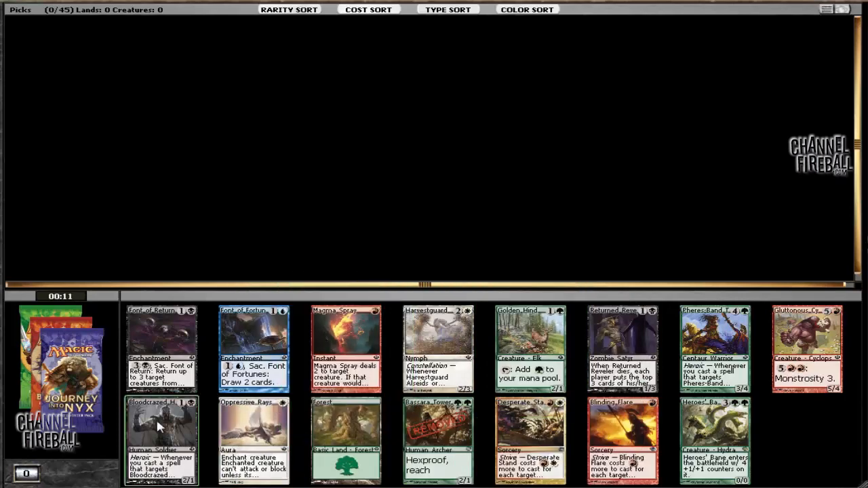
mouse_move(531, 349)
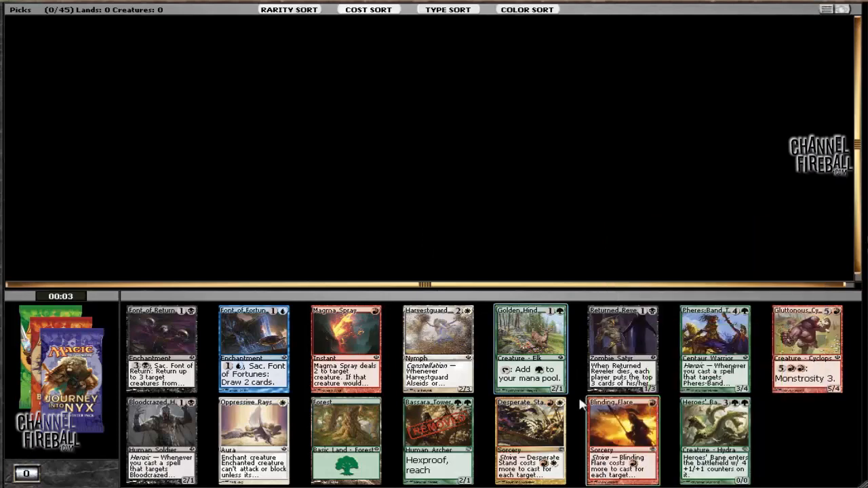
mouse_move(515, 339)
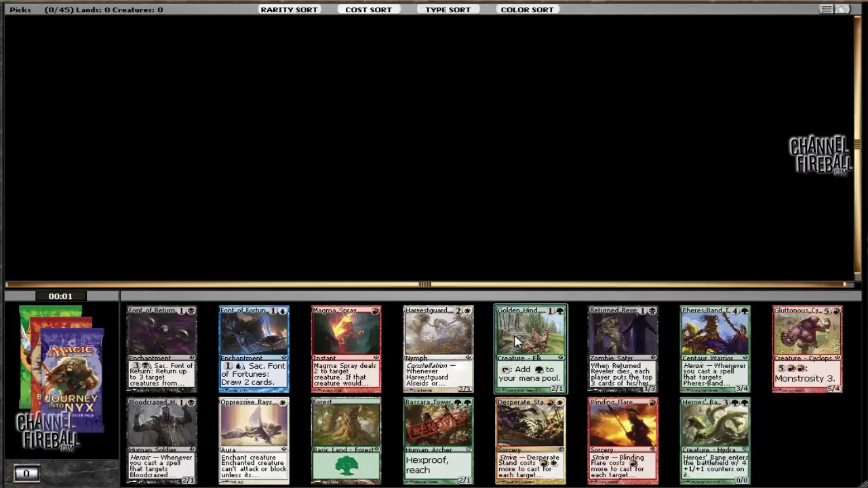
Step: Draft Golden Hind as the opening pick from the first booster
left_click(530, 348)
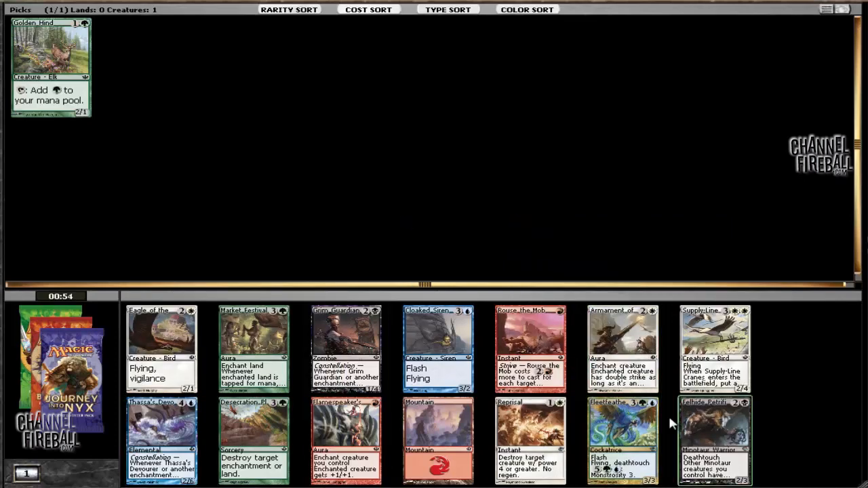
mouse_move(714, 440)
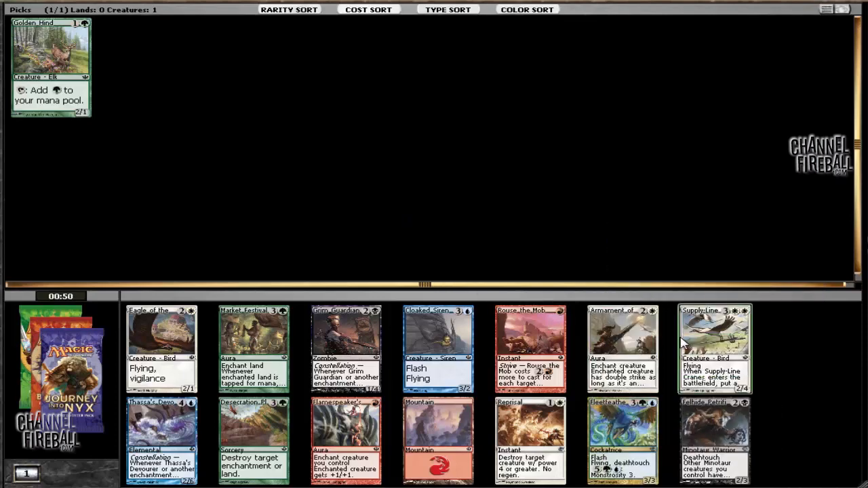
mouse_move(345, 326)
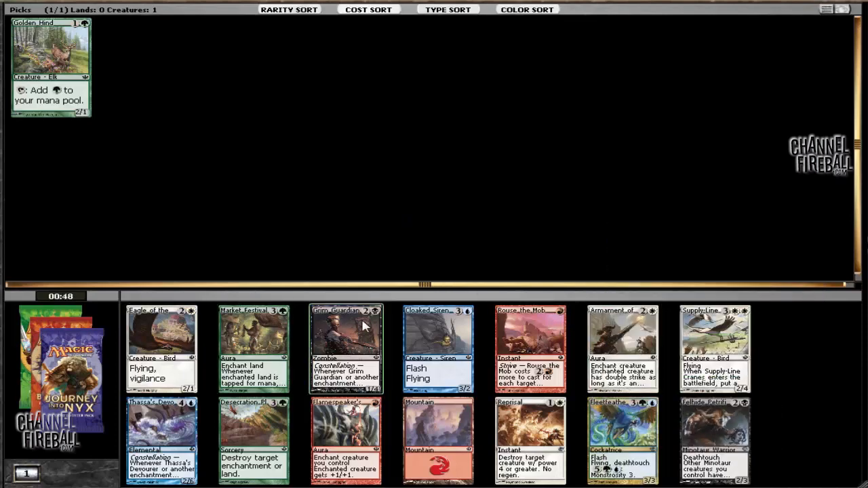
mouse_move(722, 339)
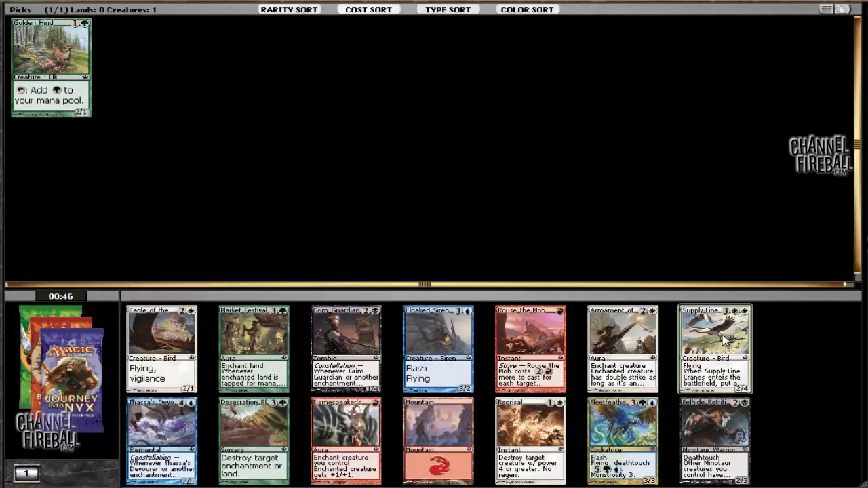
mouse_move(580, 255)
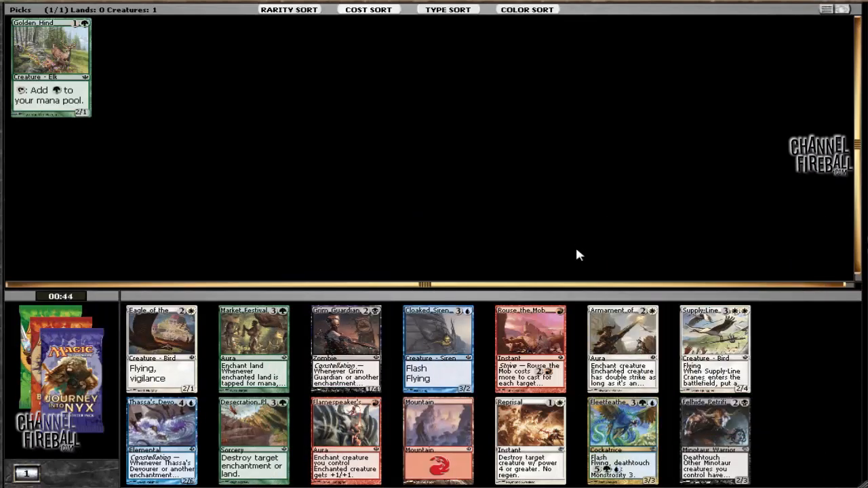
mouse_move(569, 225)
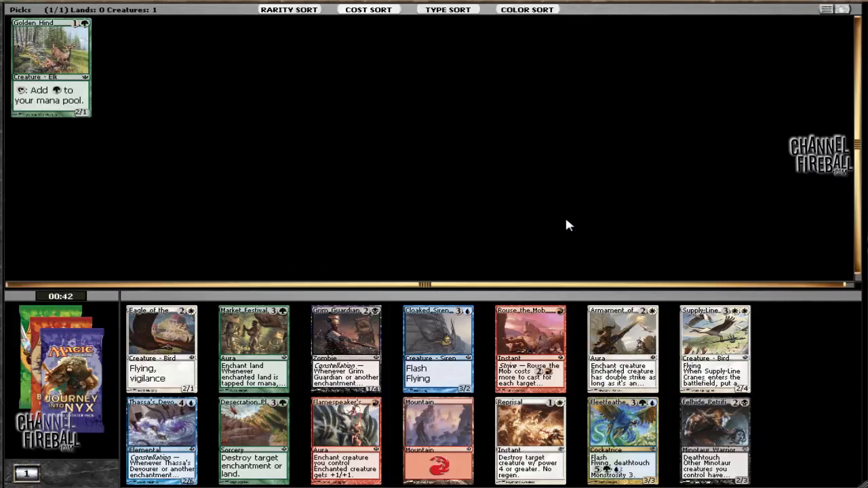
mouse_move(530, 440)
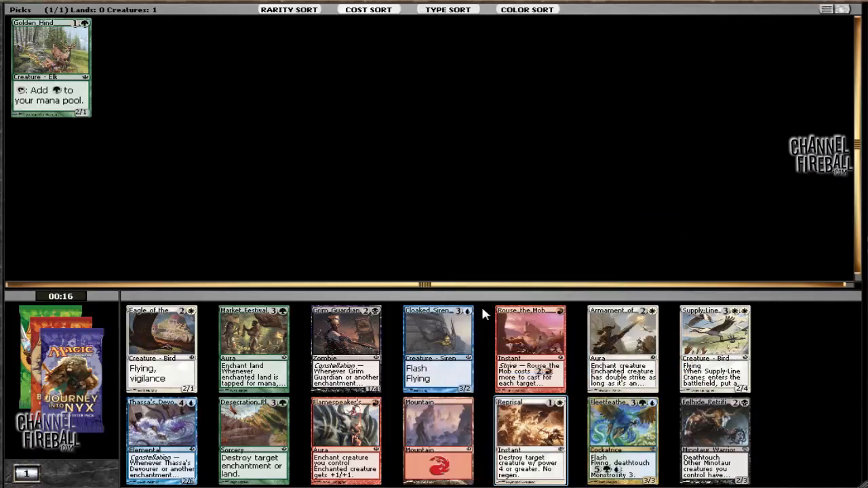
mouse_move(584, 454)
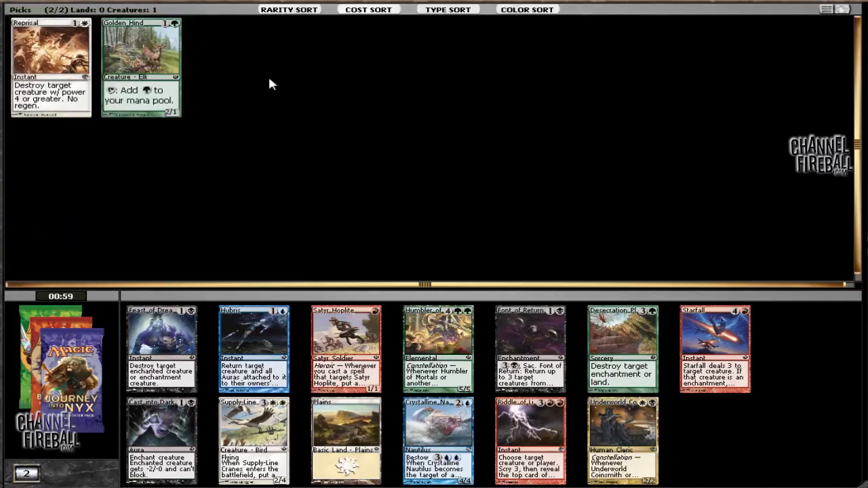
mouse_move(282, 185)
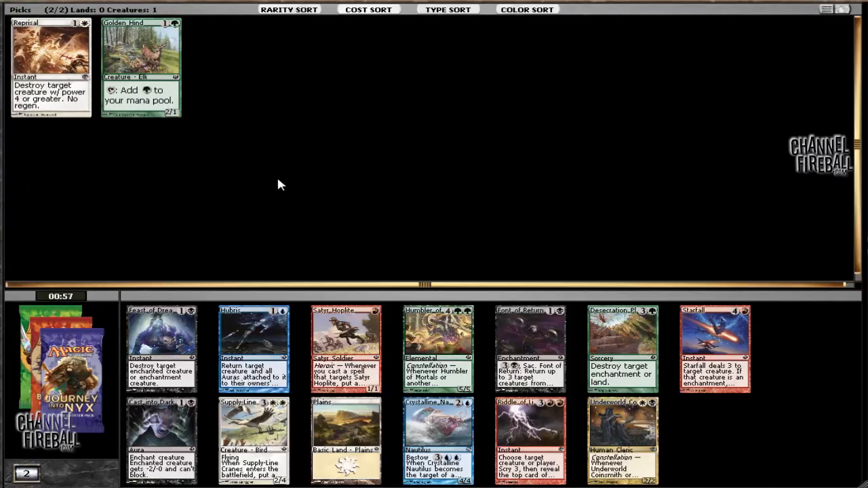
mouse_move(255, 335)
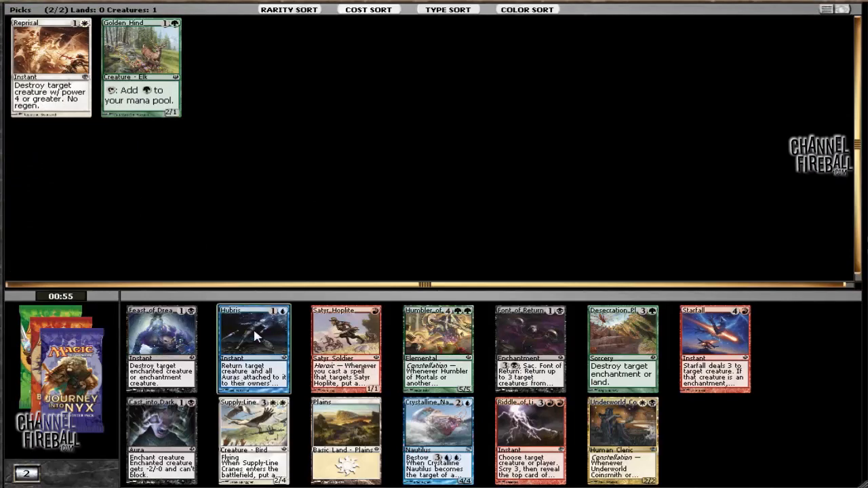
mouse_move(317, 222)
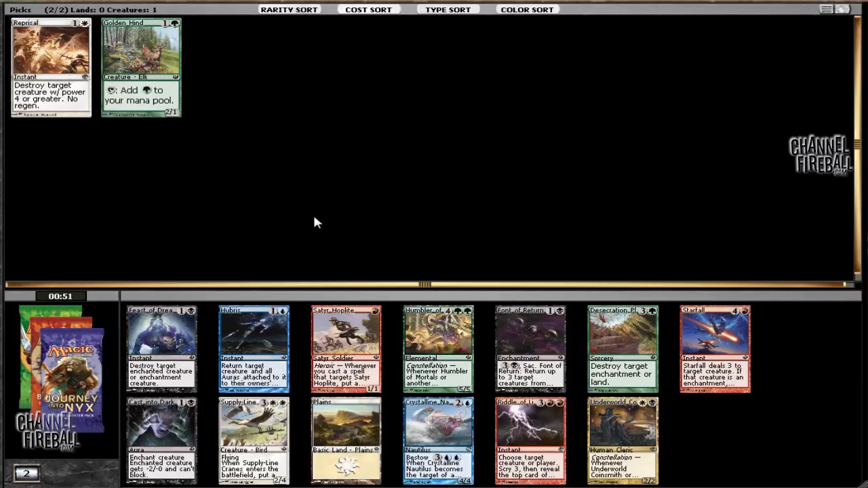
mouse_move(288, 208)
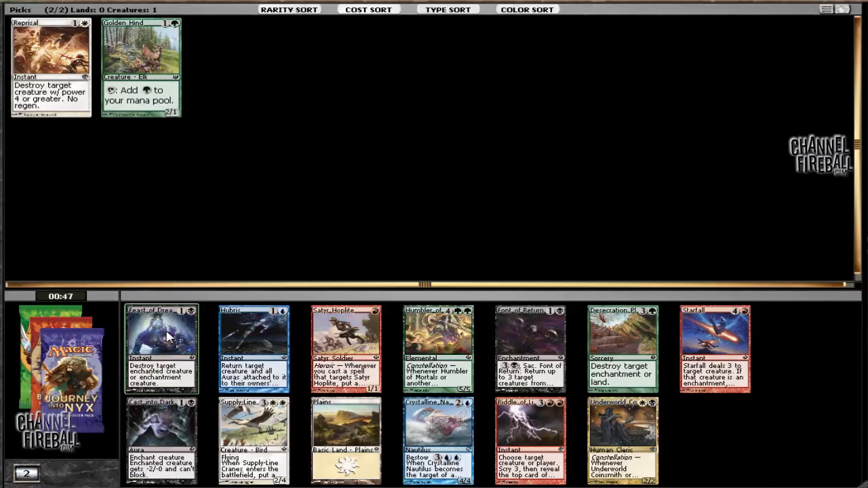
mouse_move(190, 268)
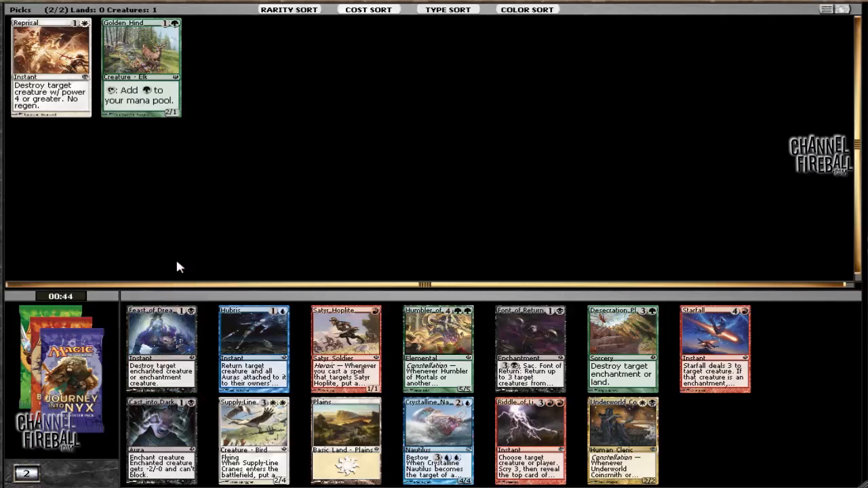
mouse_move(265, 329)
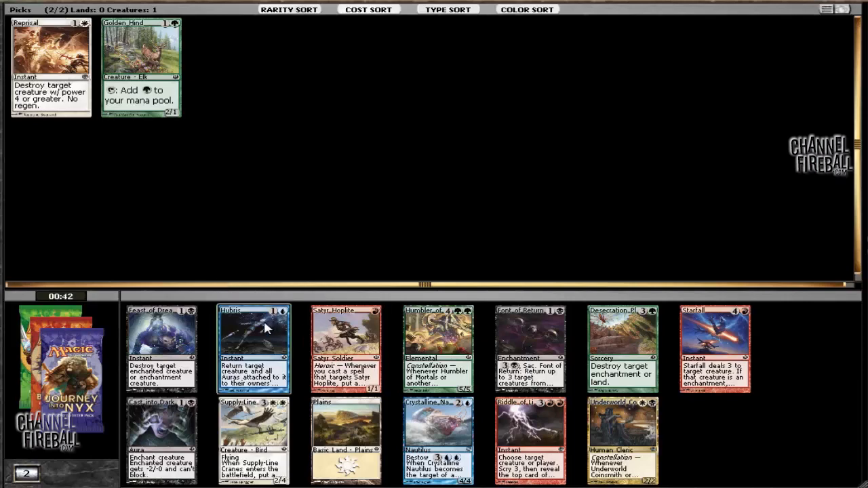
mouse_move(244, 232)
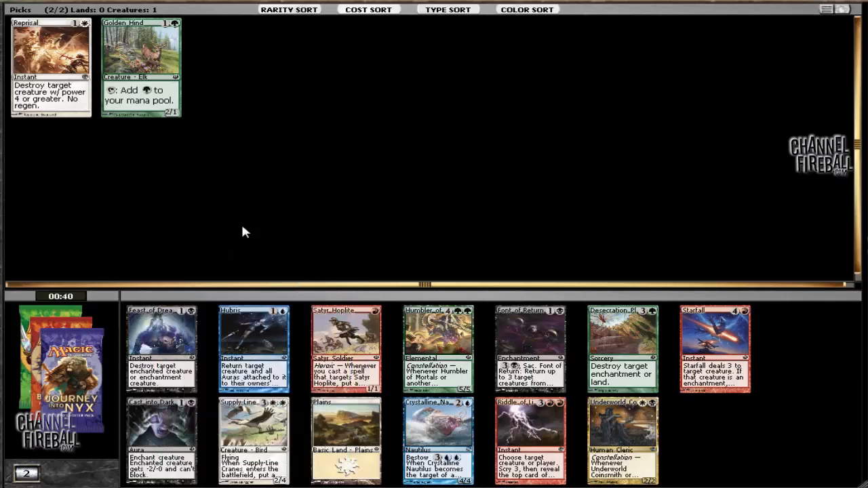
mouse_move(220, 178)
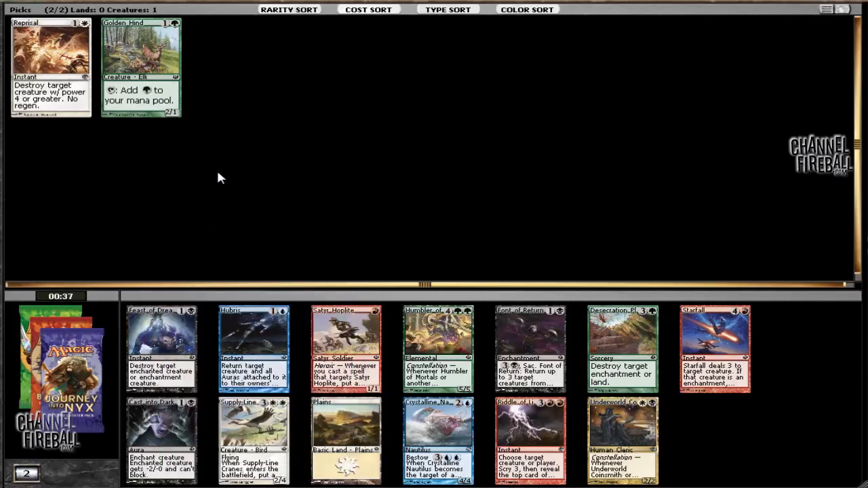
mouse_move(398, 221)
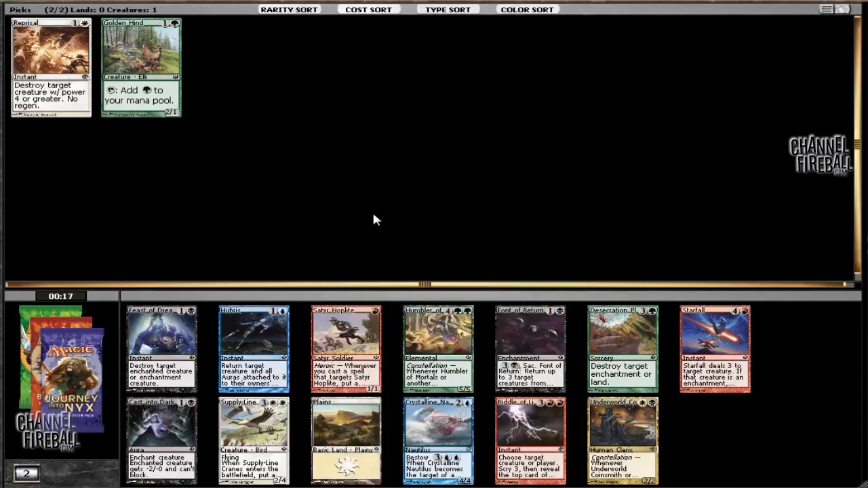
mouse_move(266, 242)
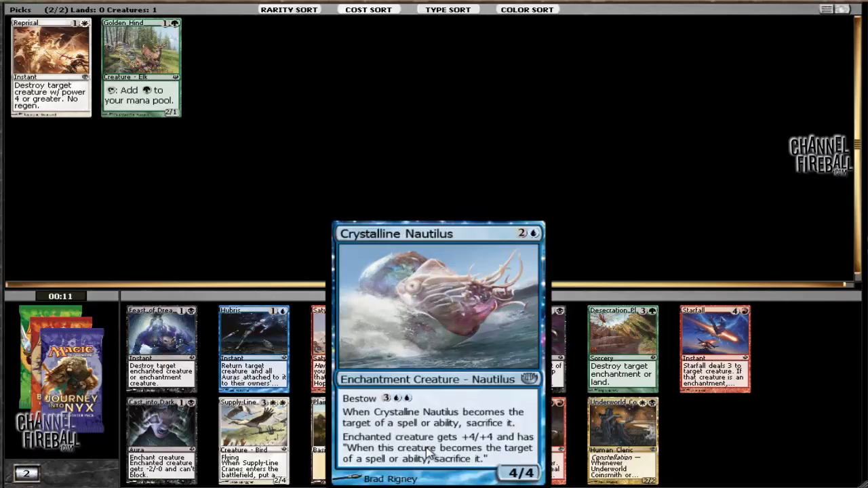
mouse_move(161, 343)
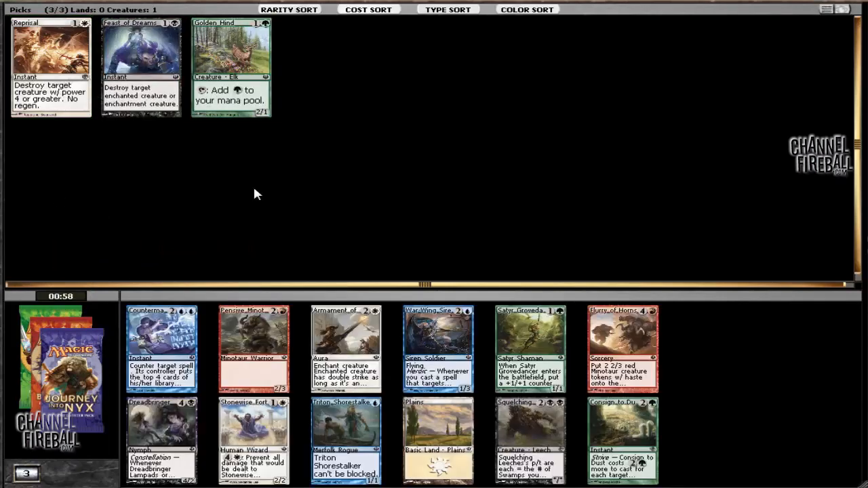
mouse_move(513, 182)
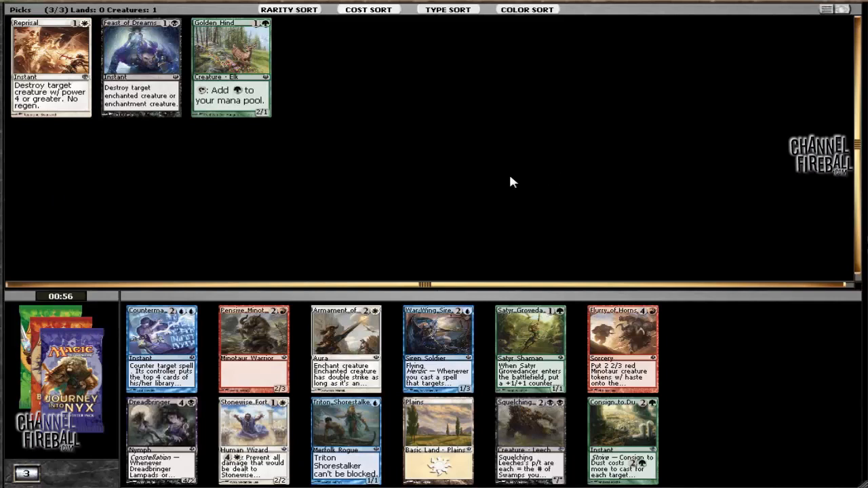
mouse_move(531, 329)
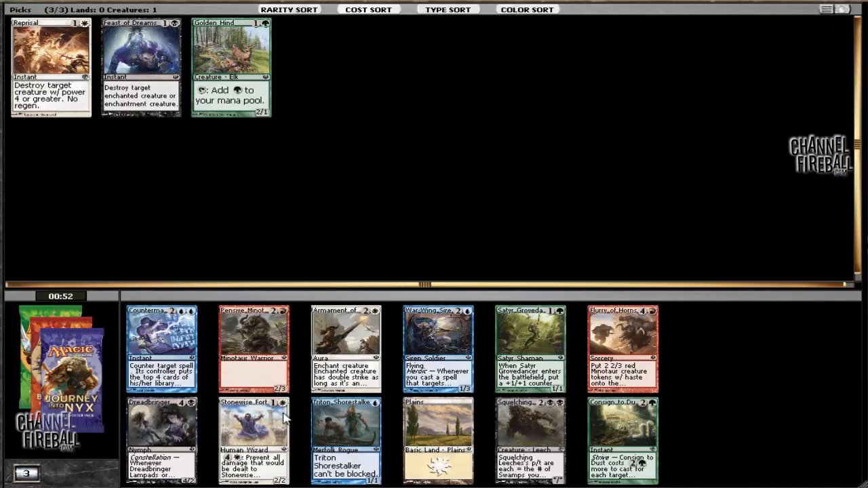
mouse_move(345, 349)
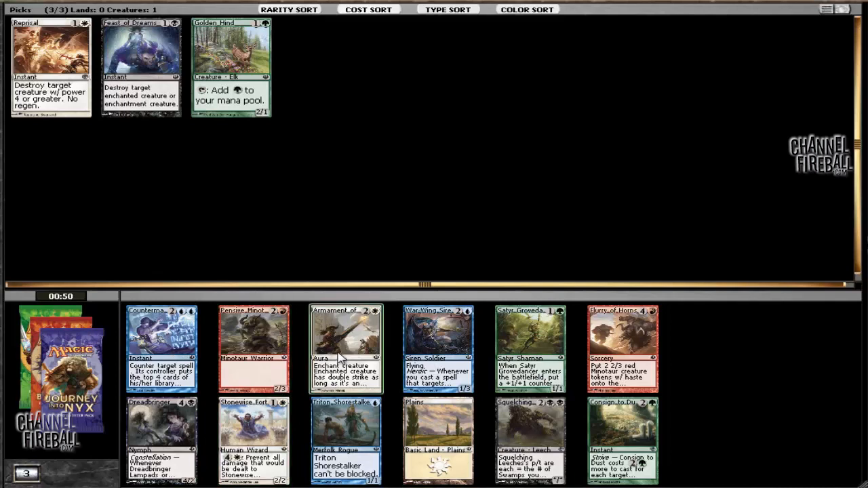
mouse_move(532, 349)
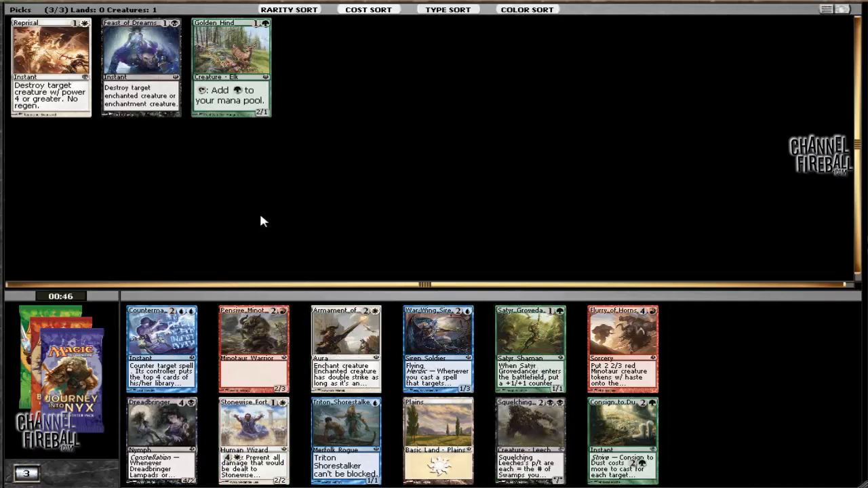
mouse_move(267, 236)
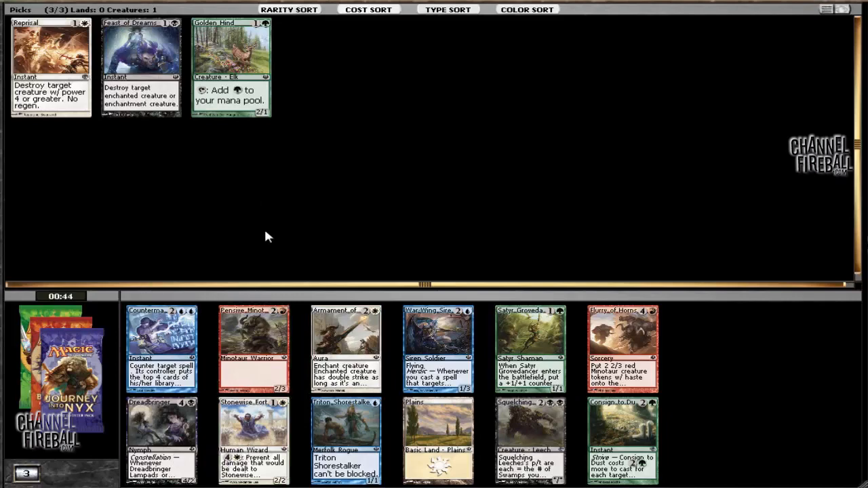
mouse_move(531, 344)
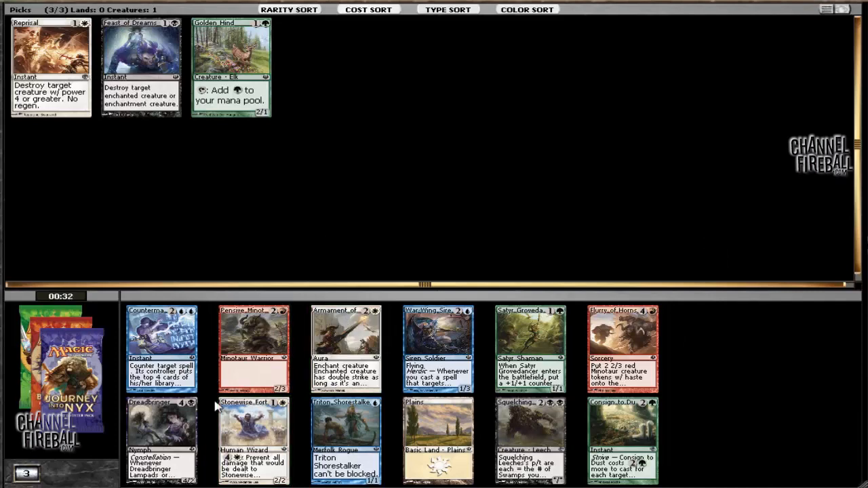
mouse_move(438, 348)
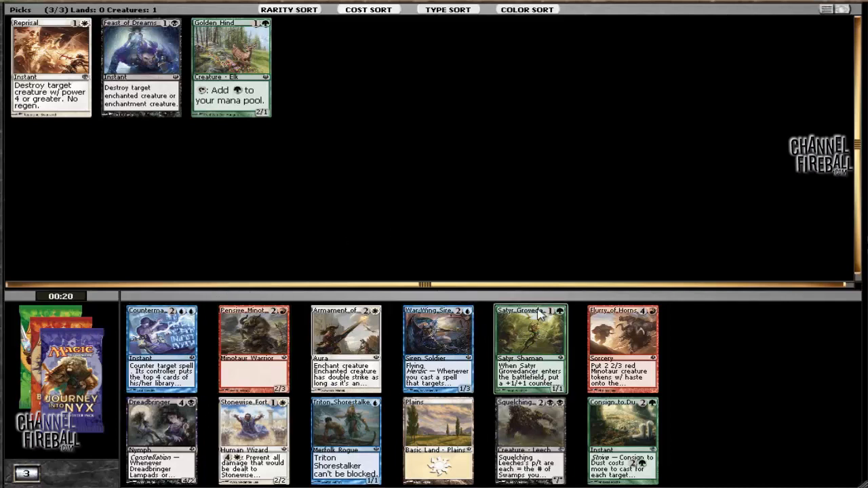
mouse_move(530, 349)
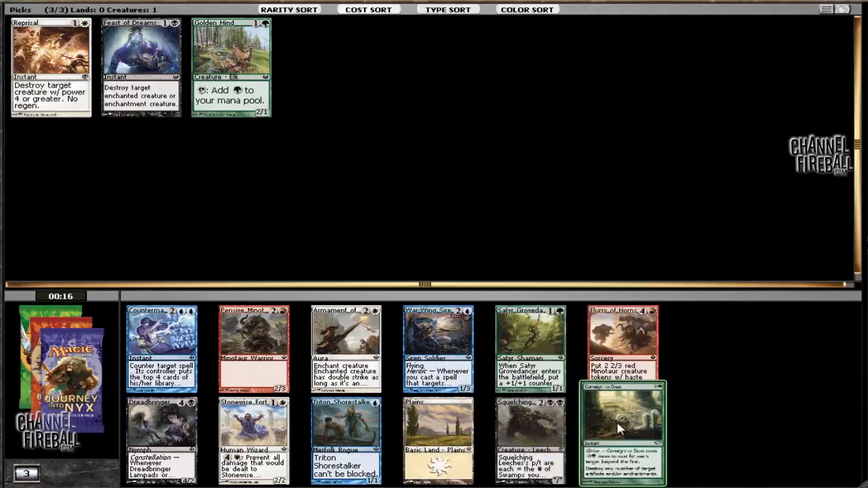
mouse_move(530, 348)
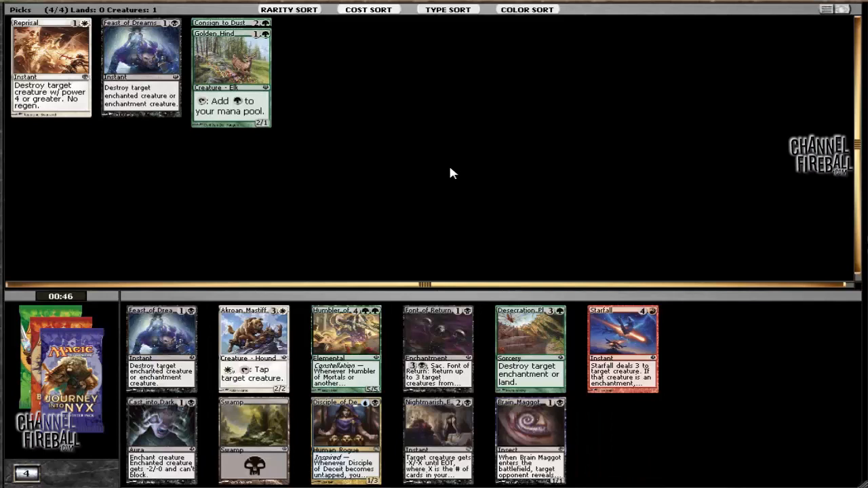
mouse_move(119, 180)
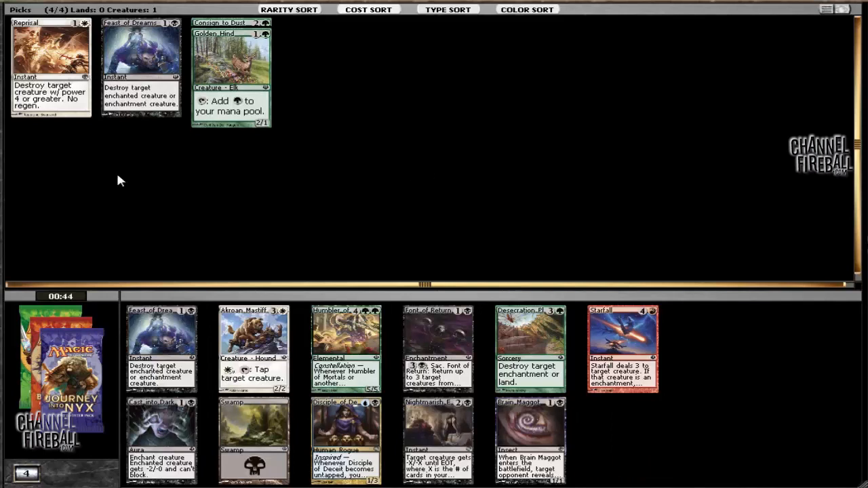
mouse_move(175, 213)
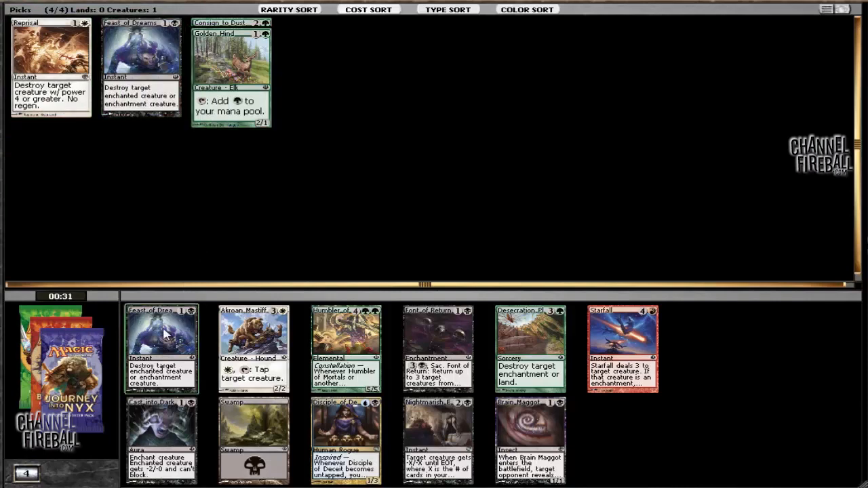
mouse_move(183, 325)
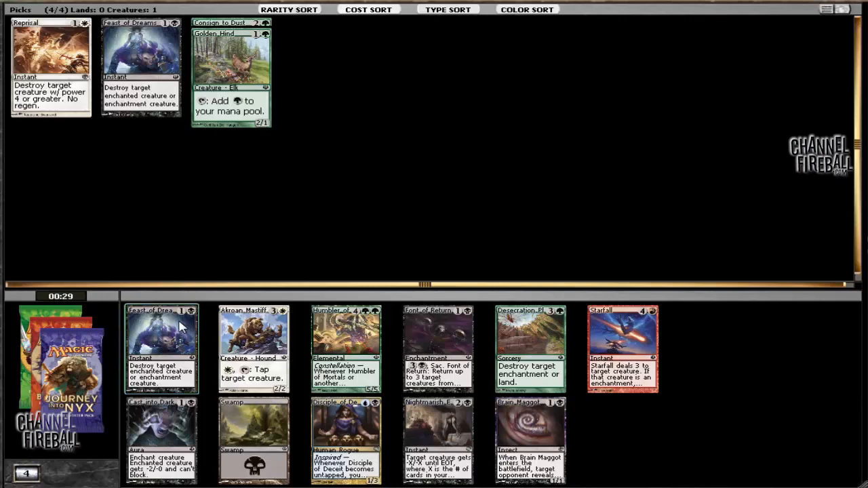
mouse_move(173, 207)
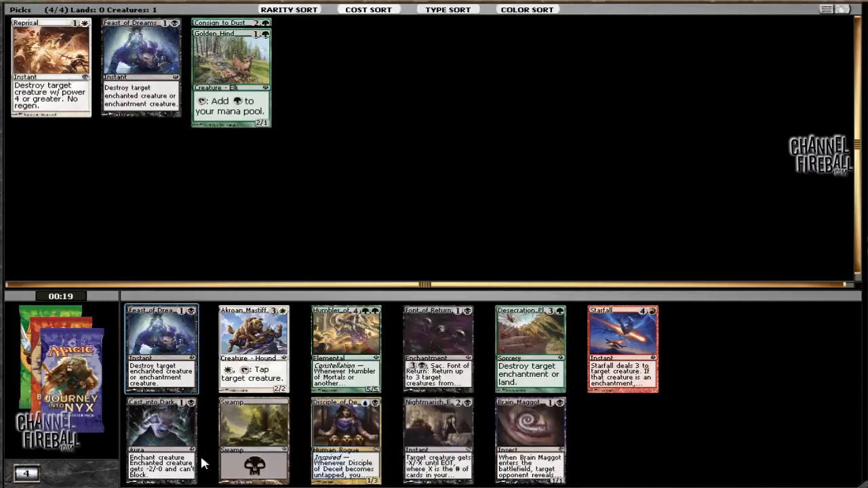
mouse_move(193, 234)
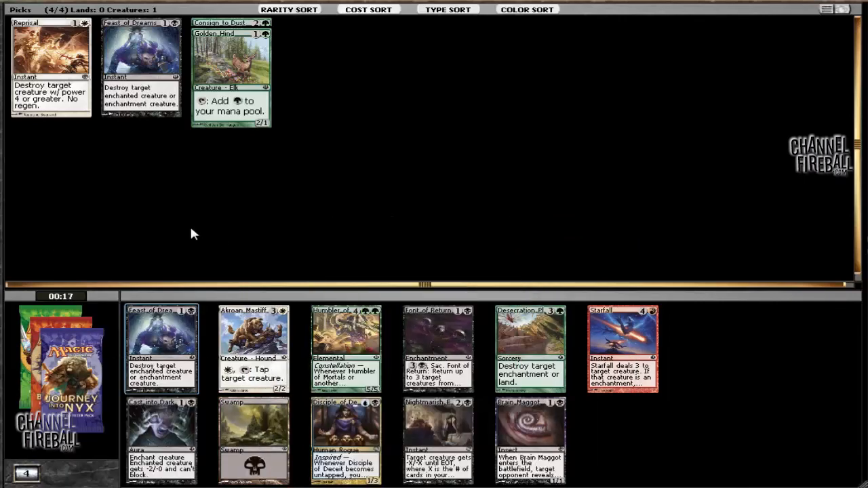
Step: Take a second Feast of Dreams as the fifth pick of the draft
left_click(161, 348)
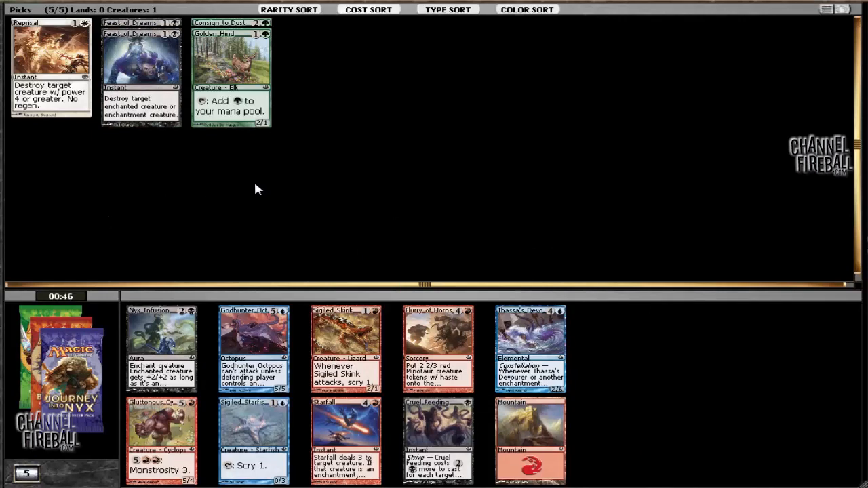
mouse_move(187, 233)
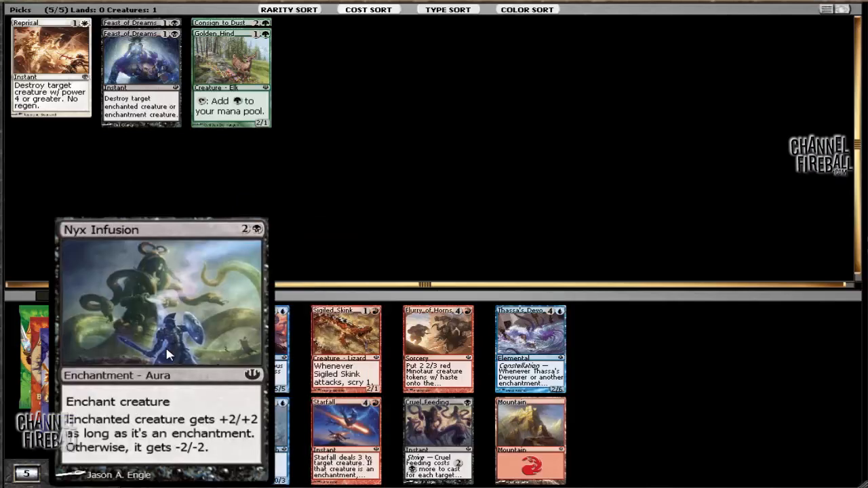
mouse_move(156, 369)
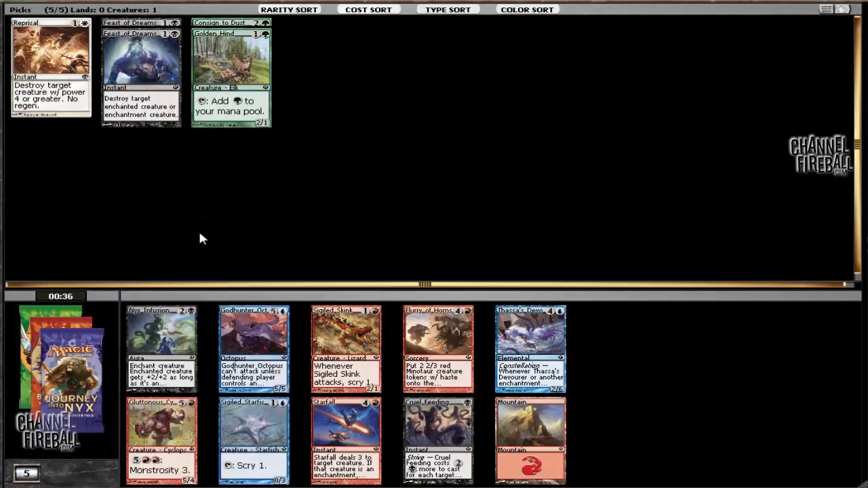
mouse_move(170, 332)
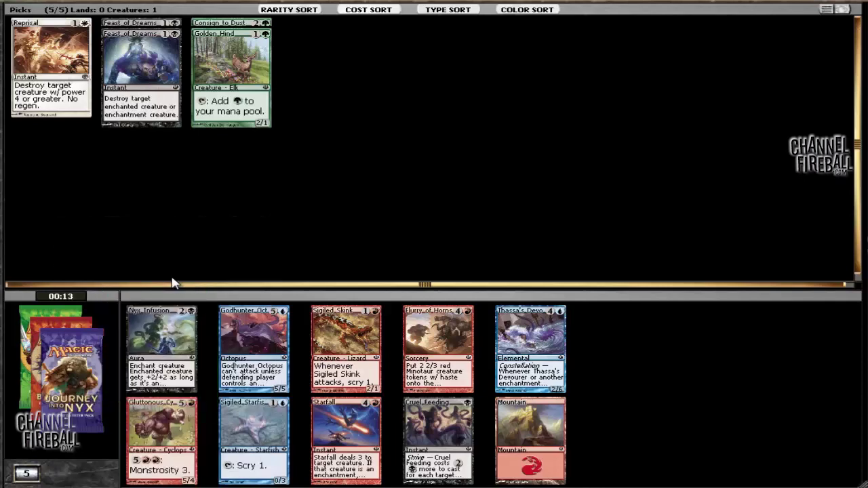
mouse_move(254, 437)
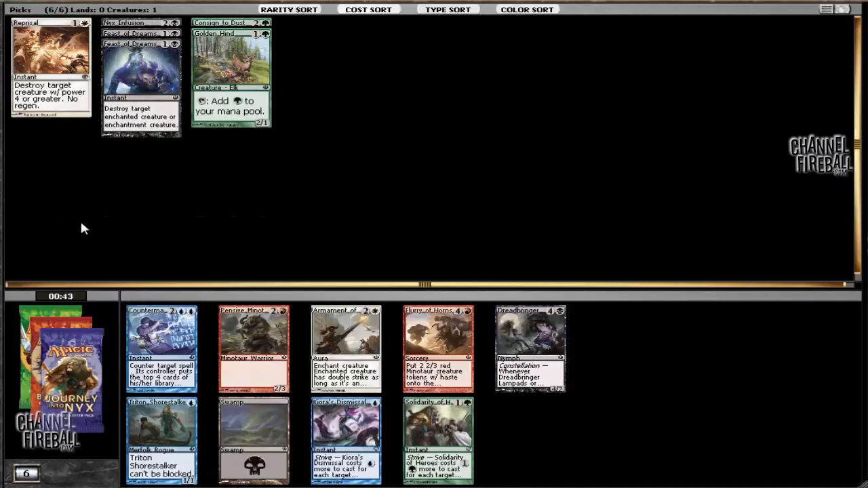
mouse_move(456, 239)
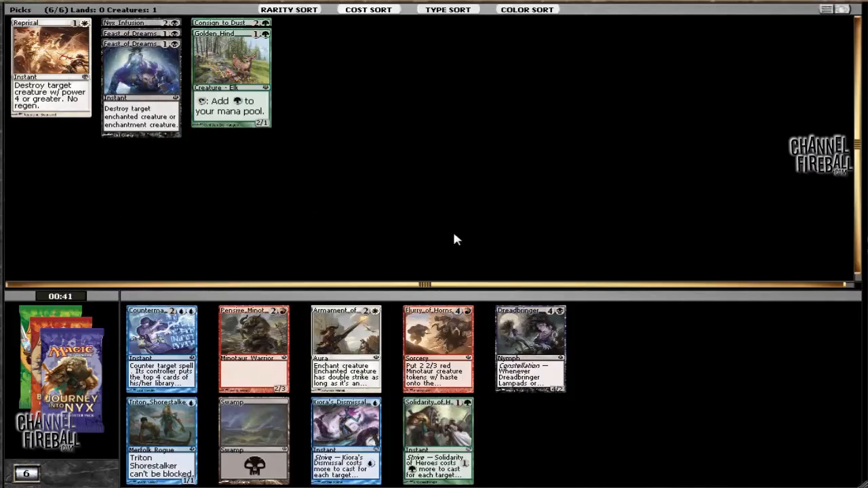
mouse_move(177, 298)
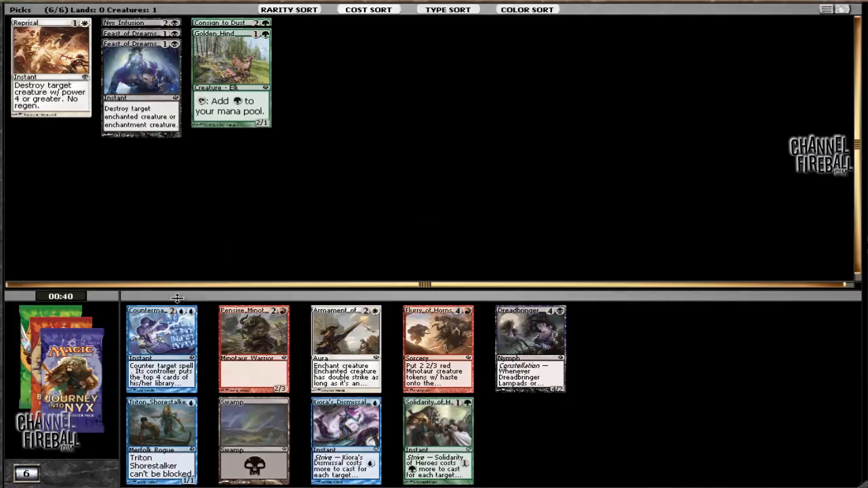
mouse_move(333, 256)
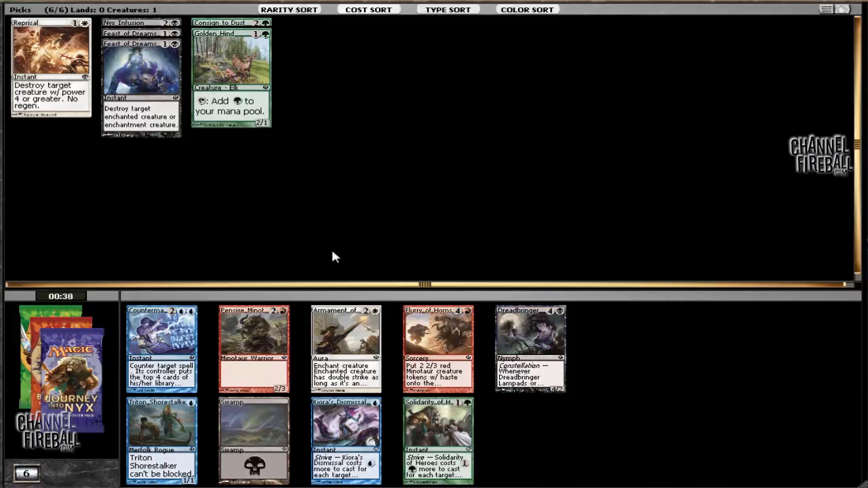
mouse_move(530, 348)
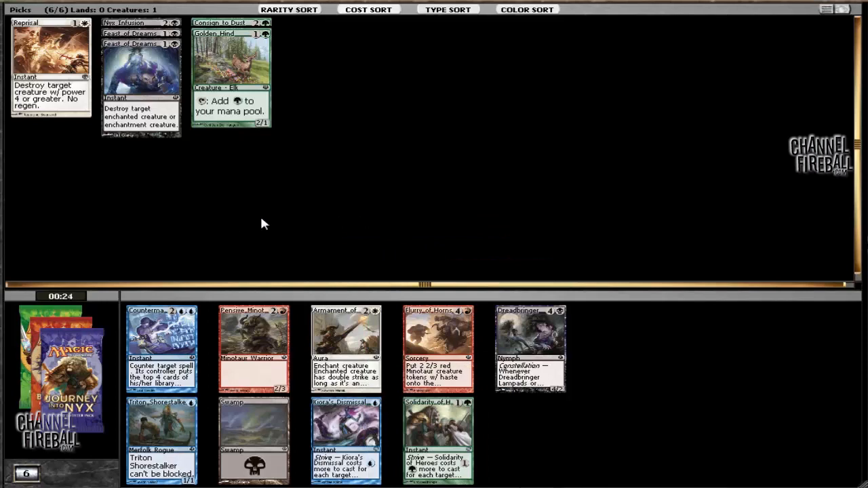
mouse_move(182, 263)
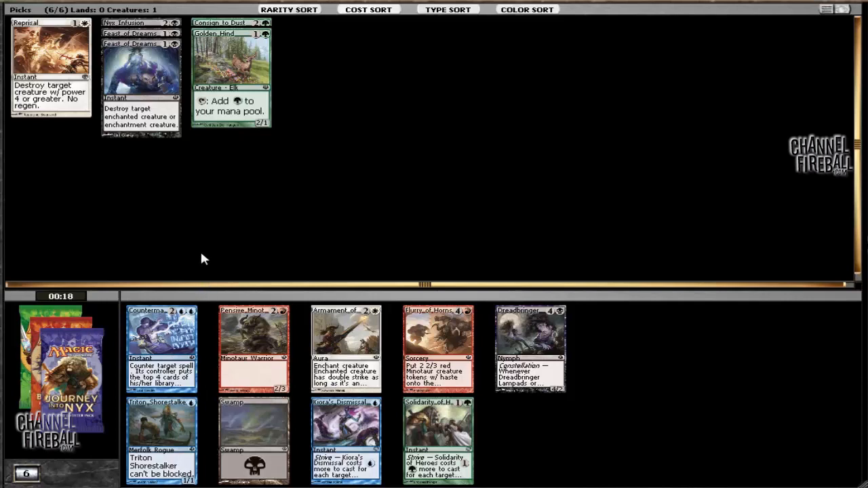
mouse_move(368, 241)
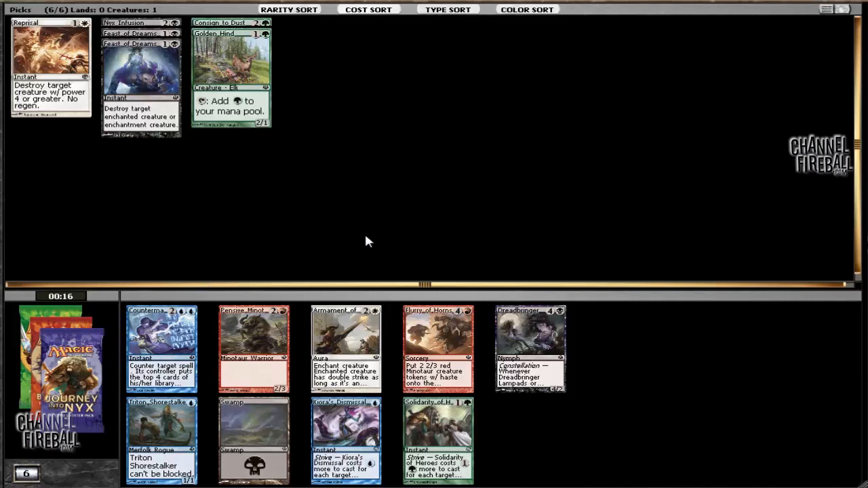
mouse_move(256, 286)
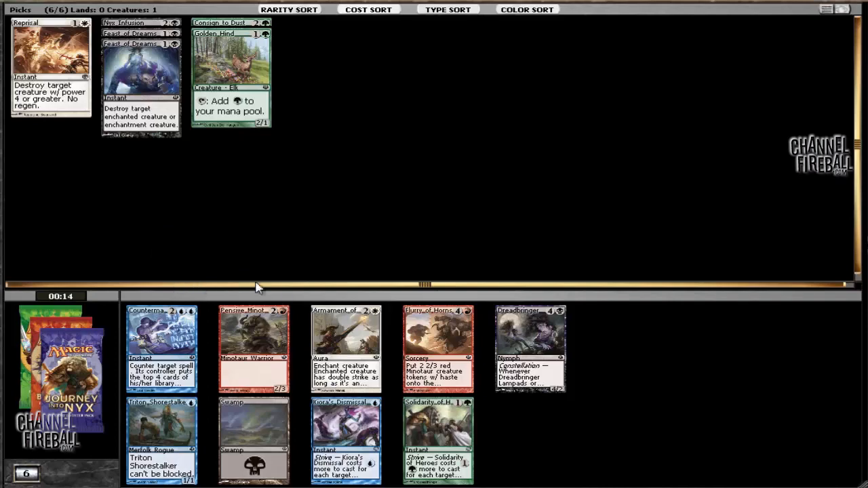
mouse_move(530, 350)
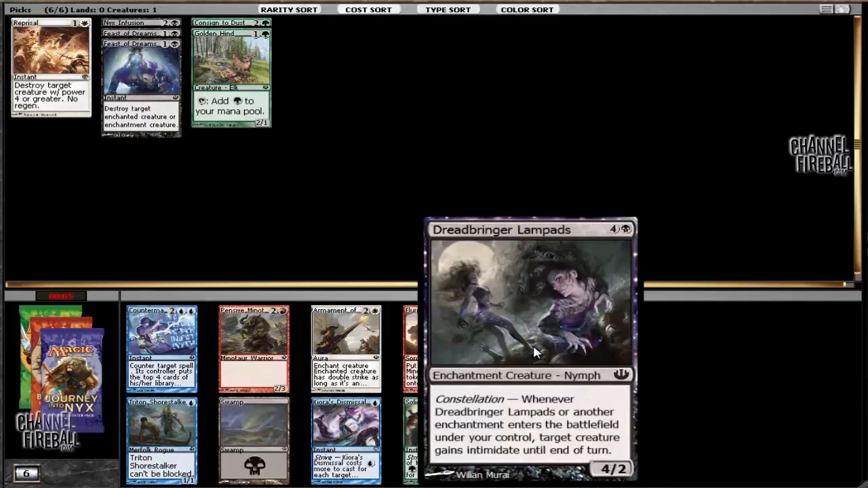
mouse_move(534, 358)
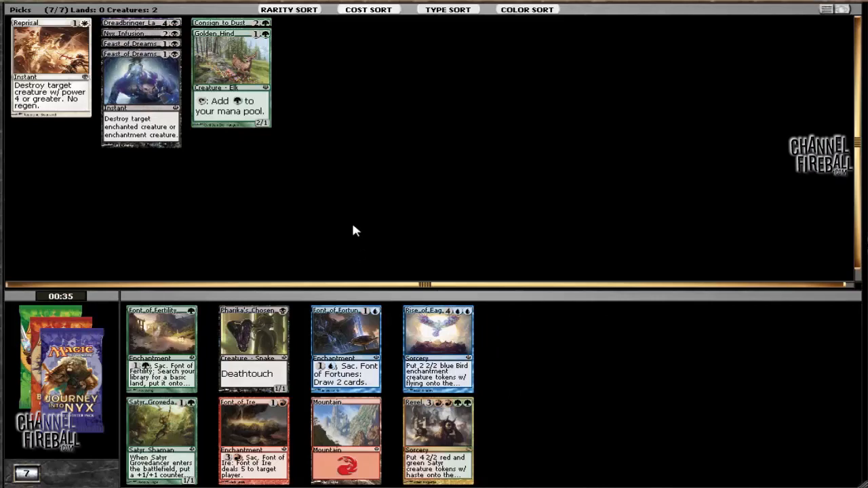
mouse_move(417, 238)
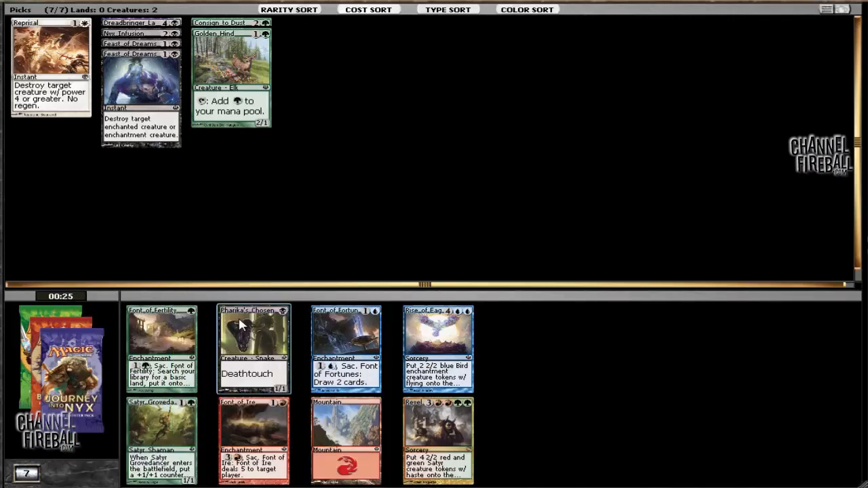
mouse_move(310, 309)
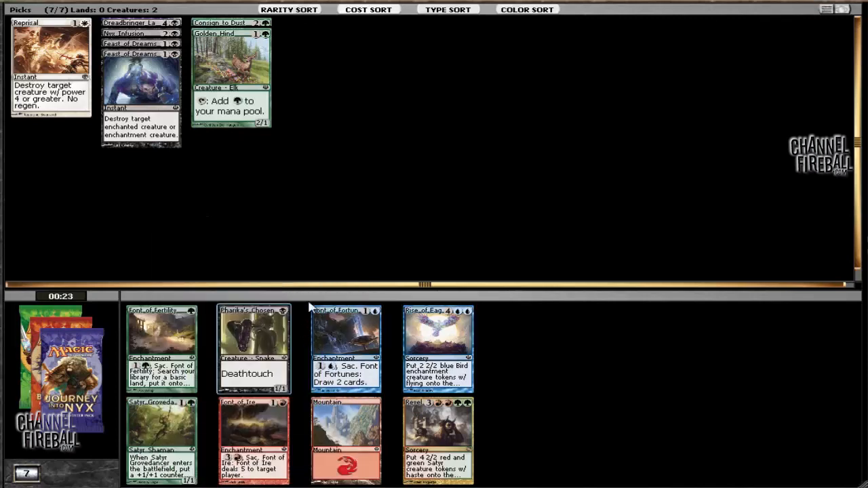
mouse_move(102, 461)
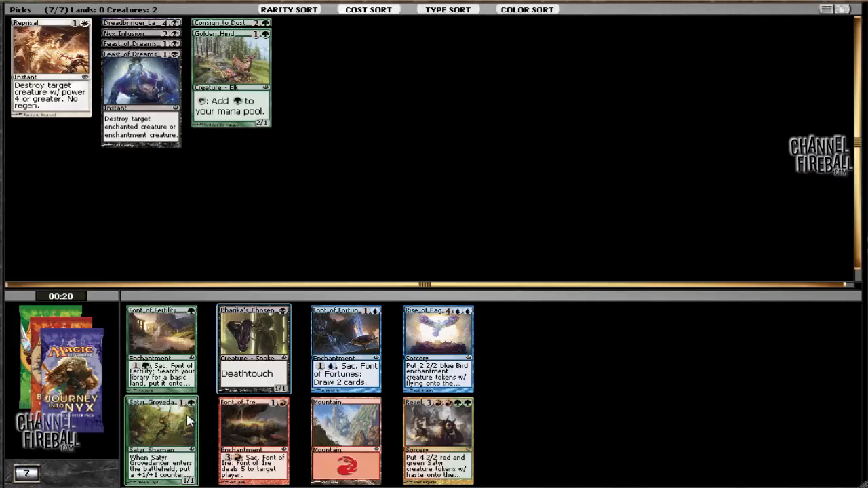
mouse_move(213, 380)
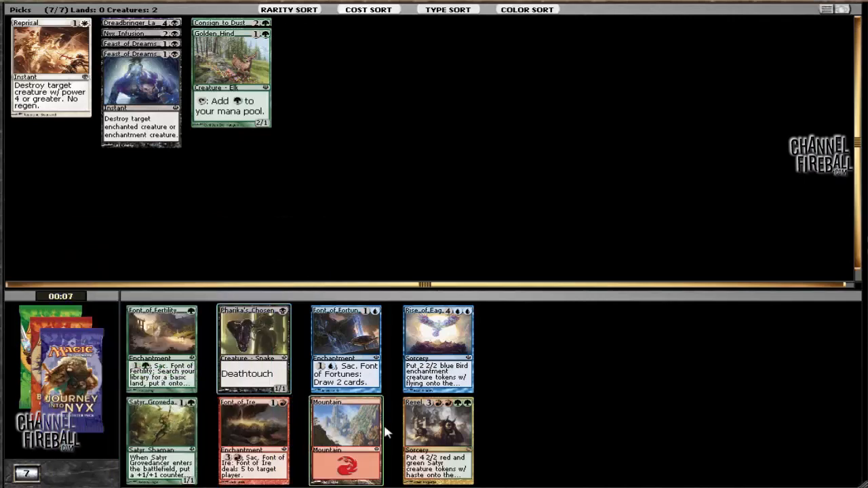
mouse_move(437, 441)
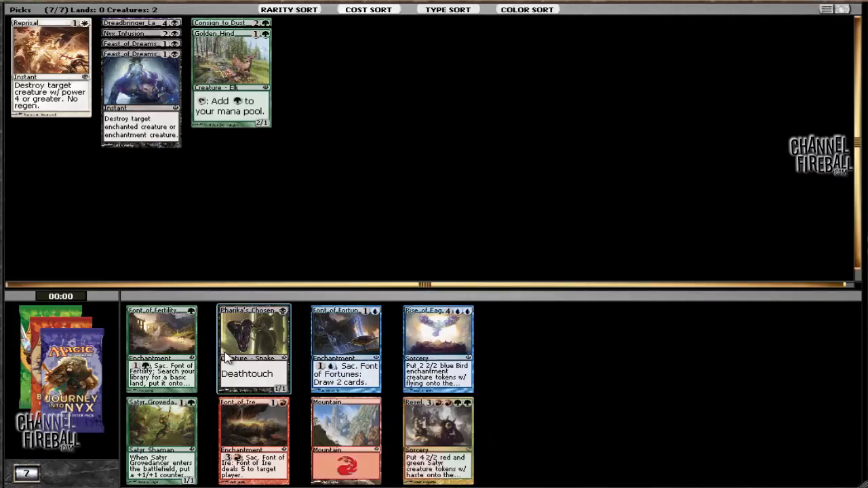
Step: Draft Pharika's Chosen, then Returned Reveler as the ninth pick
left_click(254, 348)
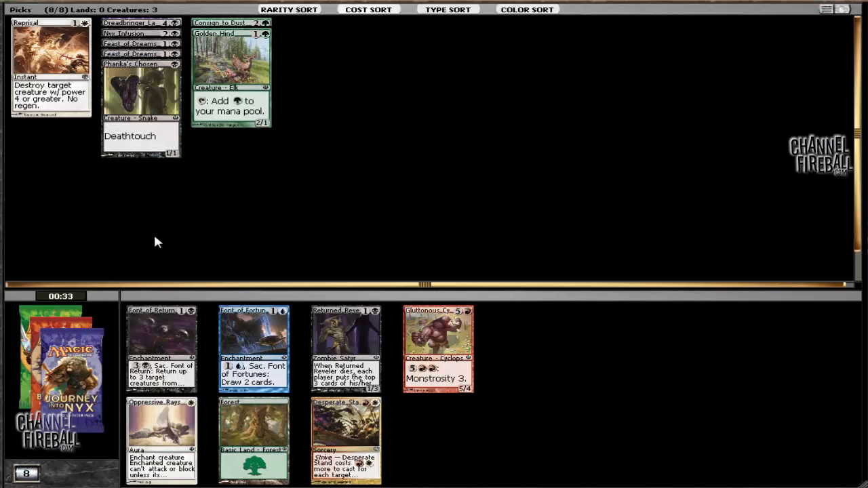
mouse_move(446, 414)
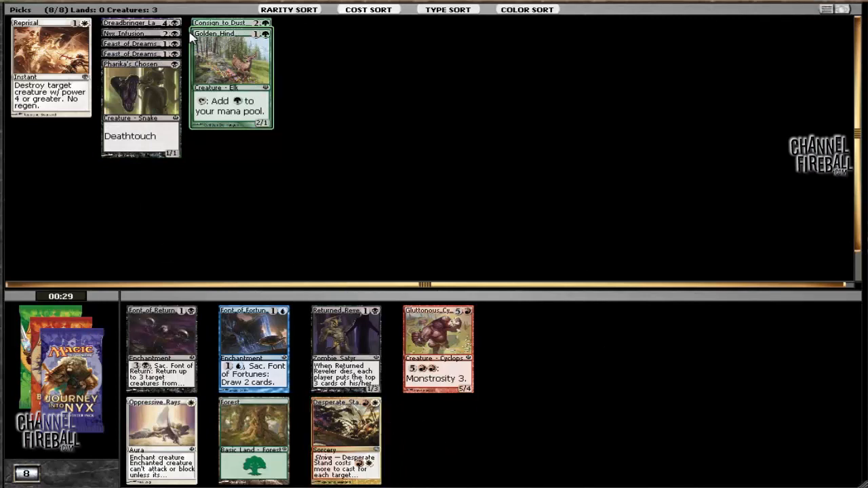
mouse_move(407, 211)
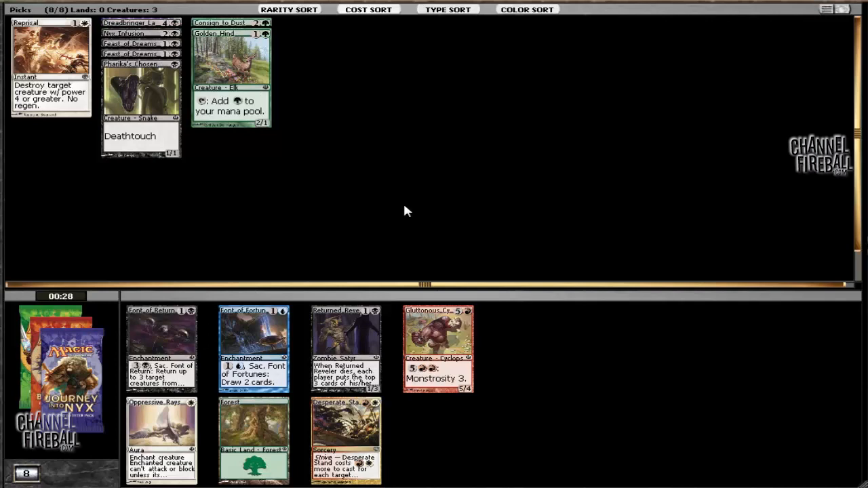
mouse_move(213, 227)
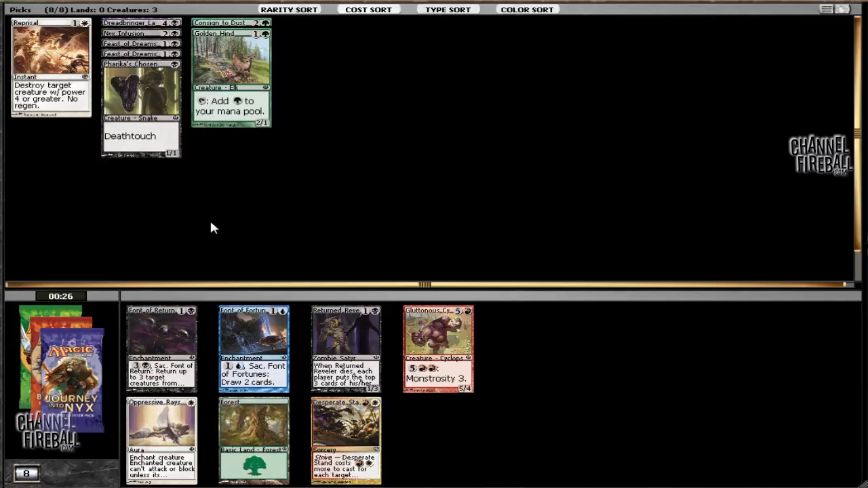
mouse_move(302, 271)
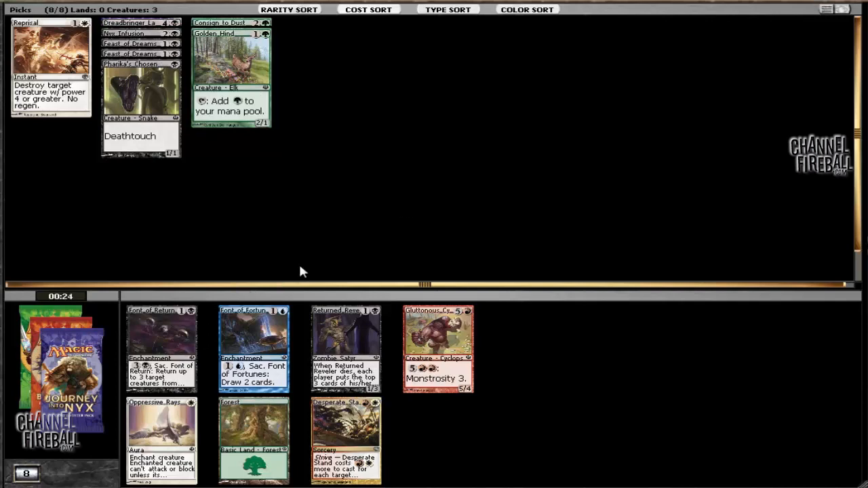
mouse_move(319, 256)
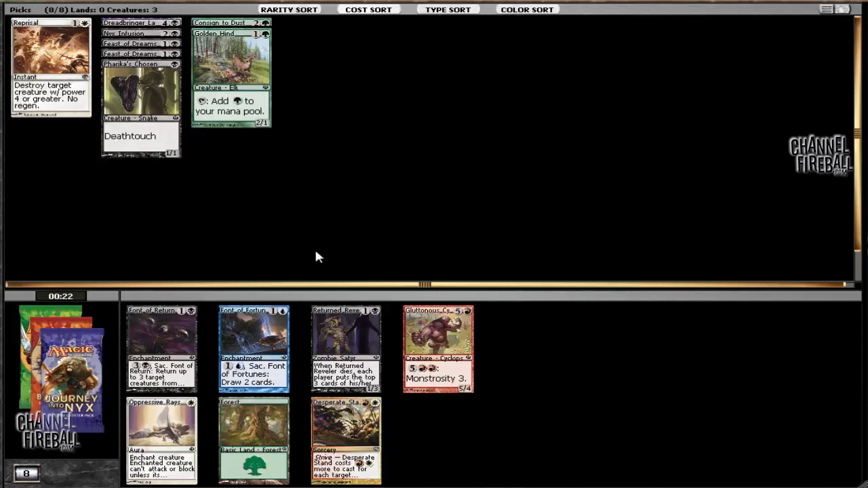
mouse_move(296, 237)
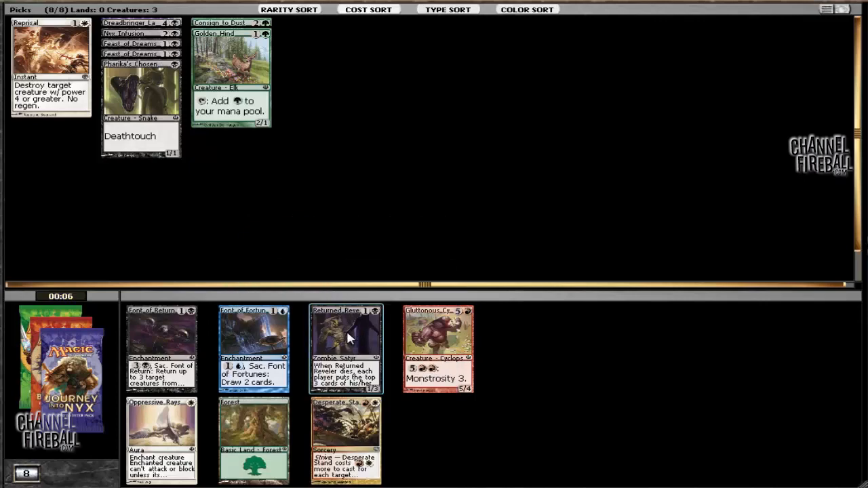
mouse_move(364, 336)
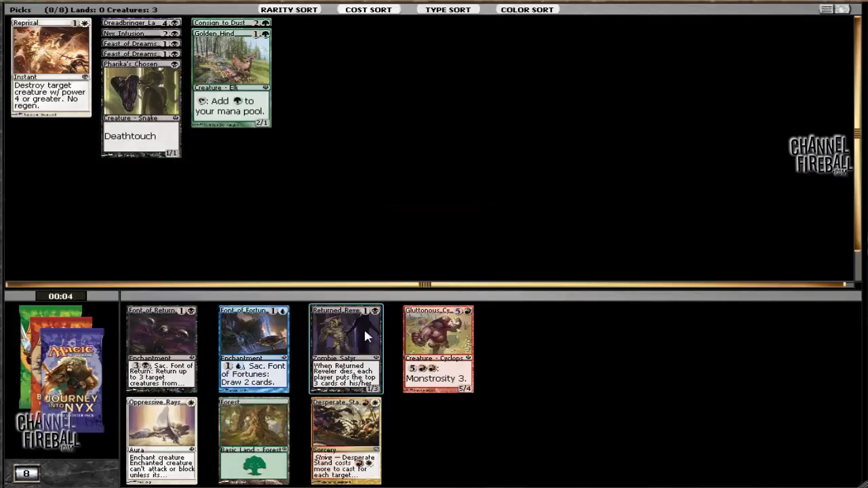
left_click(346, 350)
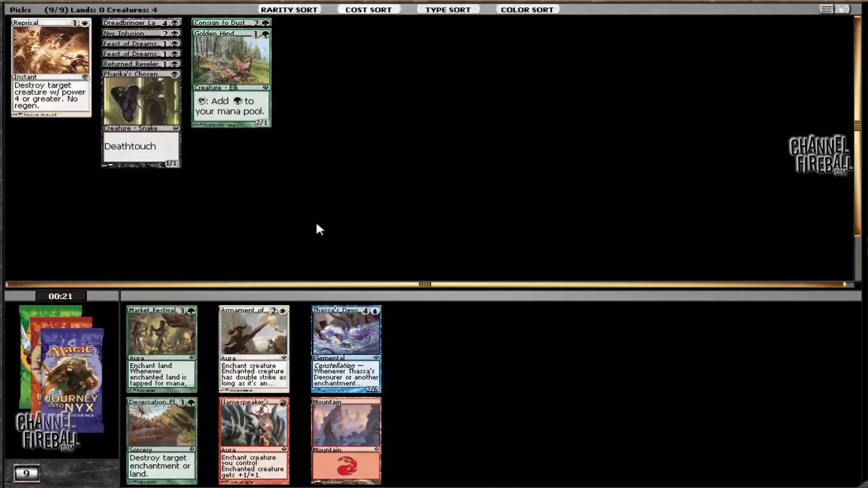
mouse_move(161, 322)
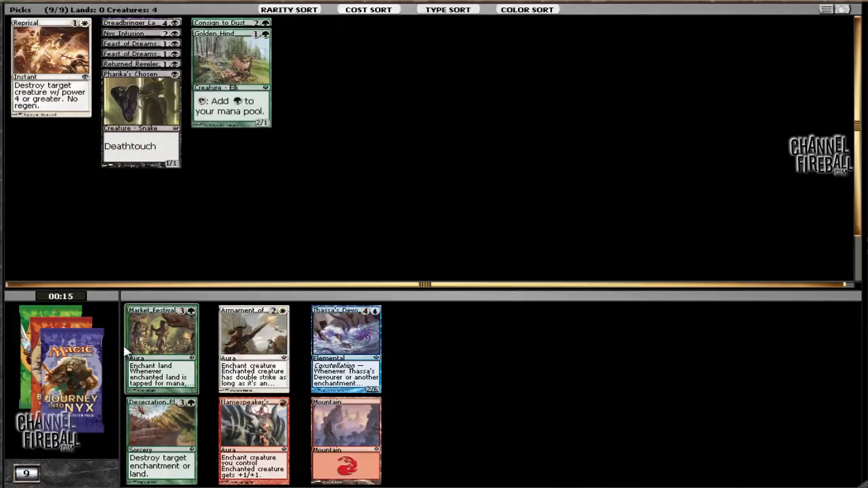
mouse_move(162, 438)
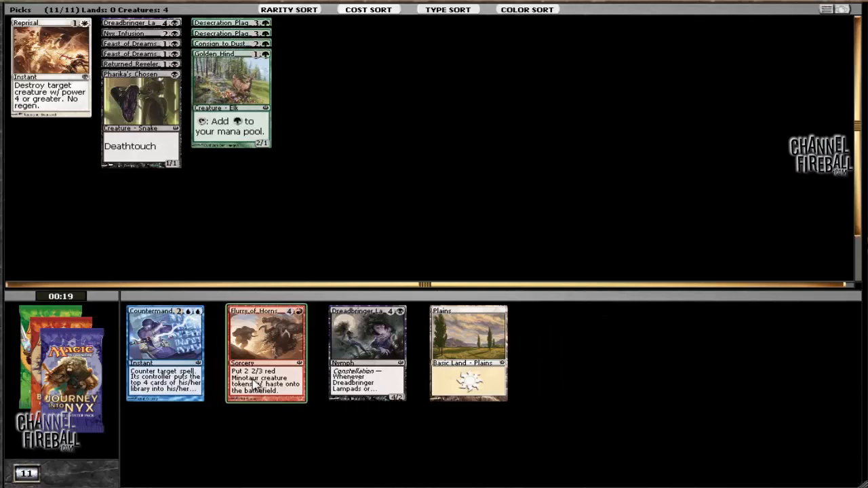
mouse_move(368, 353)
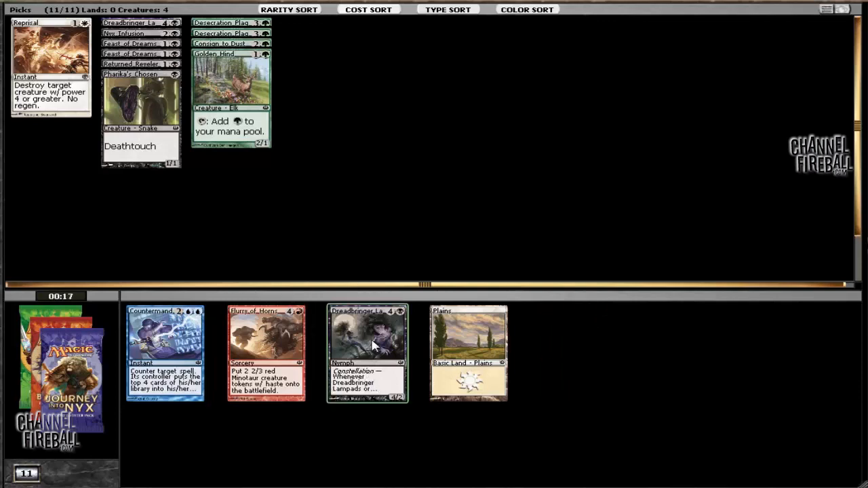
Step: Draft a second Dreadbringer Lampads and remove the Swamp from the picks
left_click(368, 353)
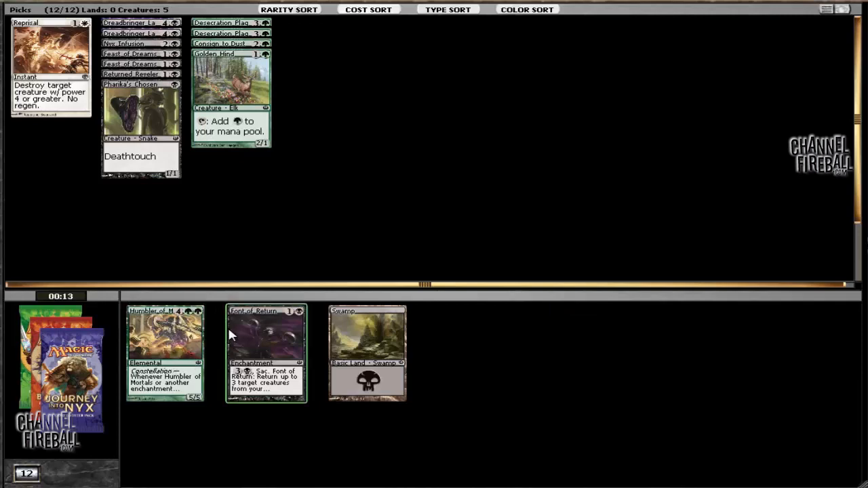
mouse_move(142, 343)
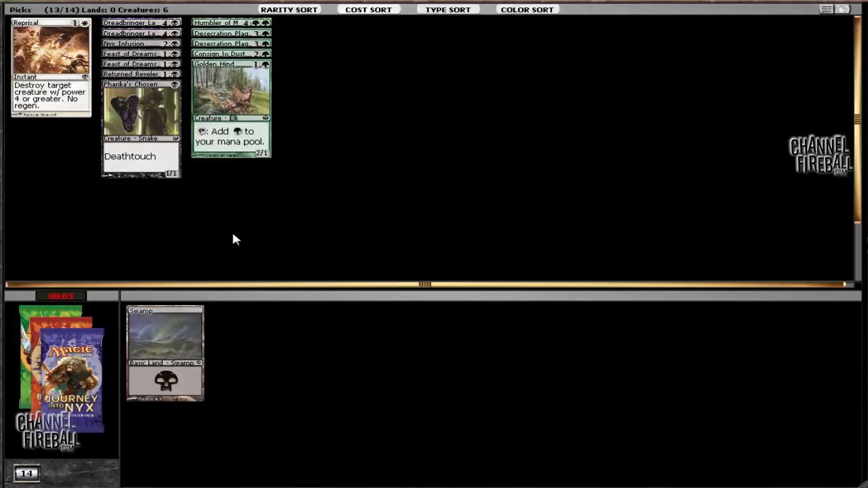
mouse_move(349, 168)
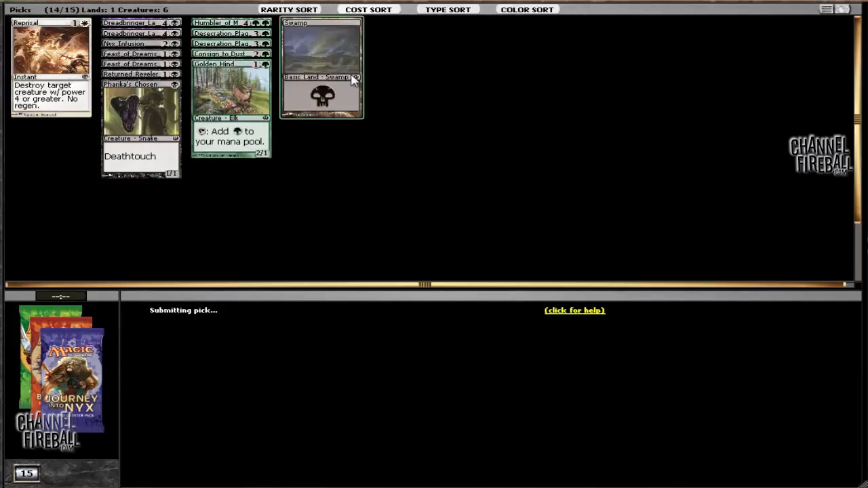
left_click(320, 68)
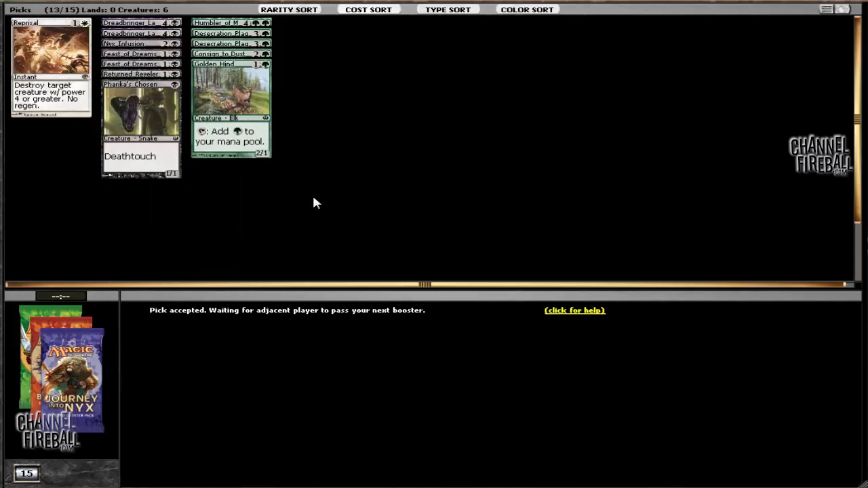
mouse_move(135, 229)
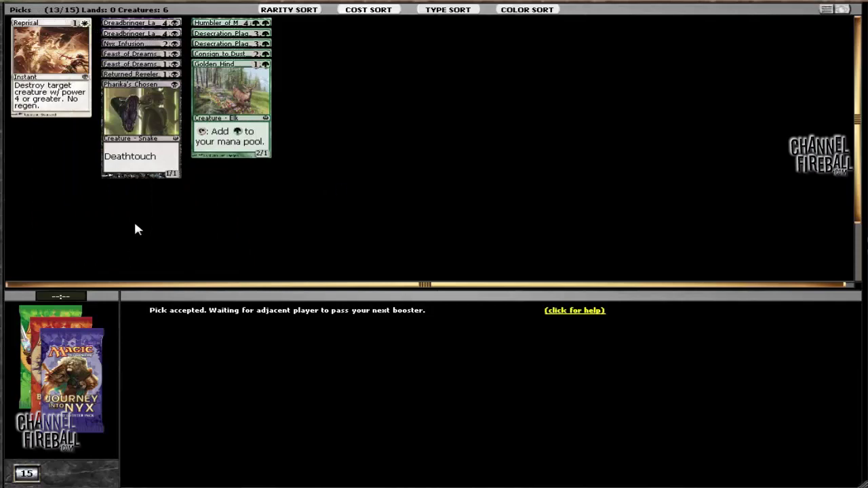
mouse_move(214, 246)
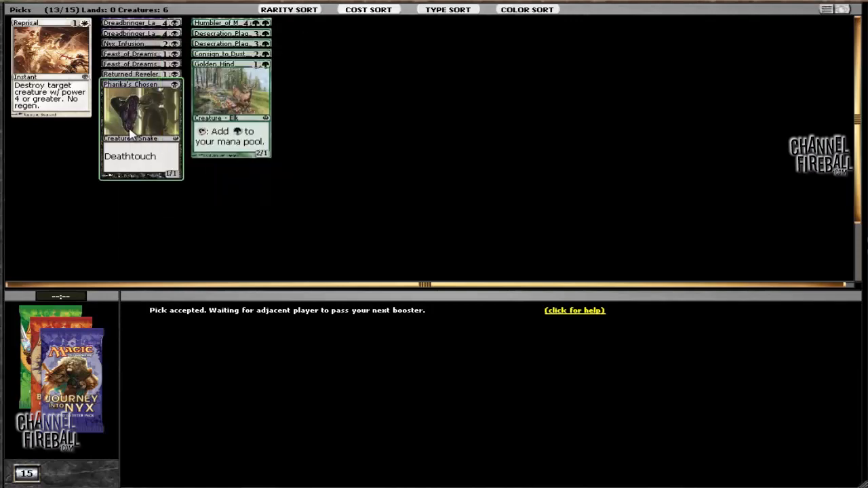
mouse_move(87, 204)
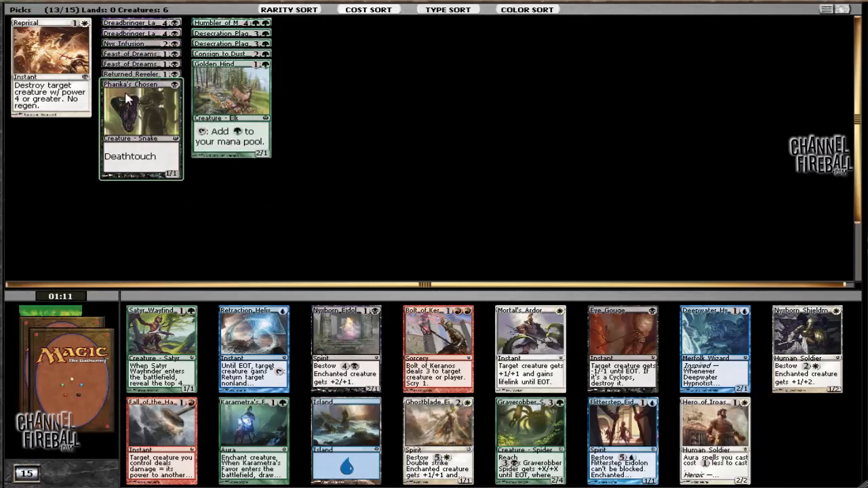
mouse_move(376, 215)
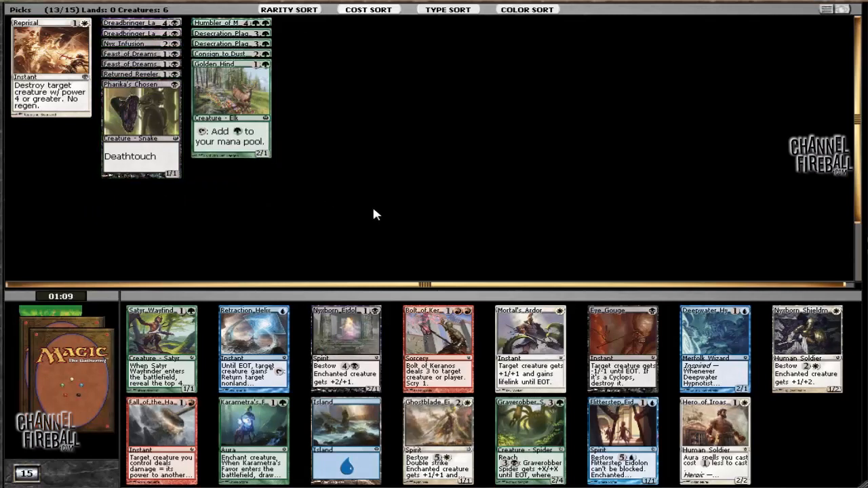
mouse_move(531, 441)
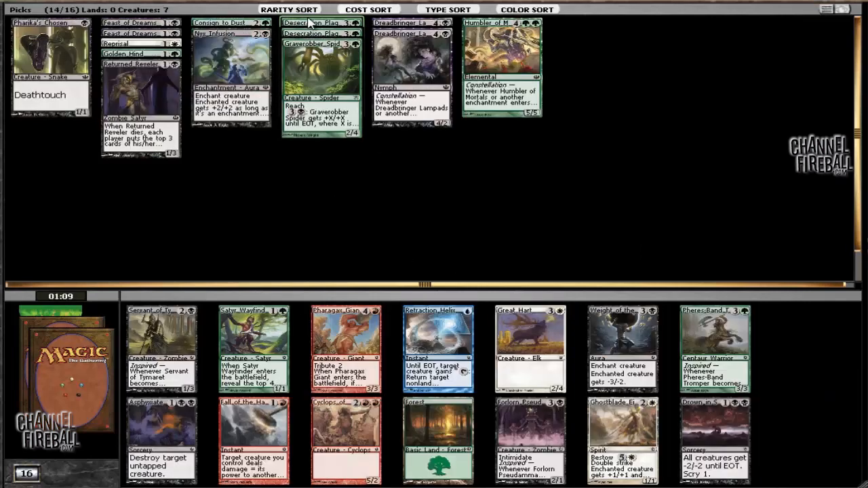
mouse_move(249, 256)
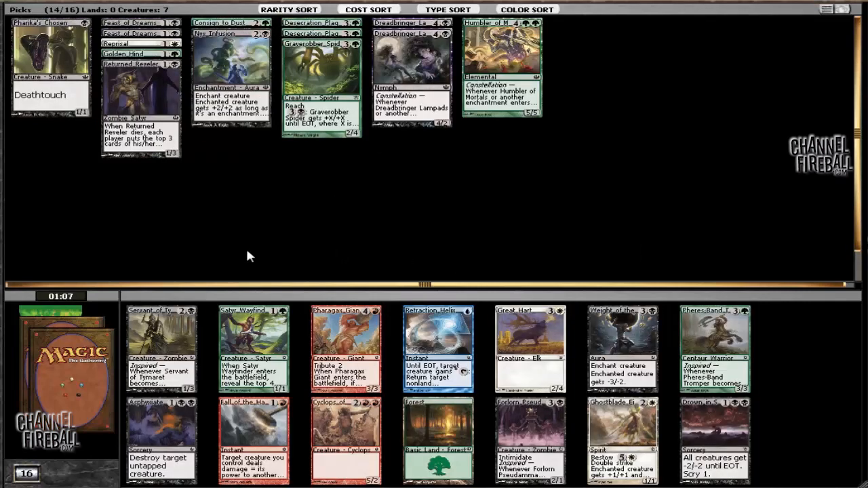
mouse_move(403, 245)
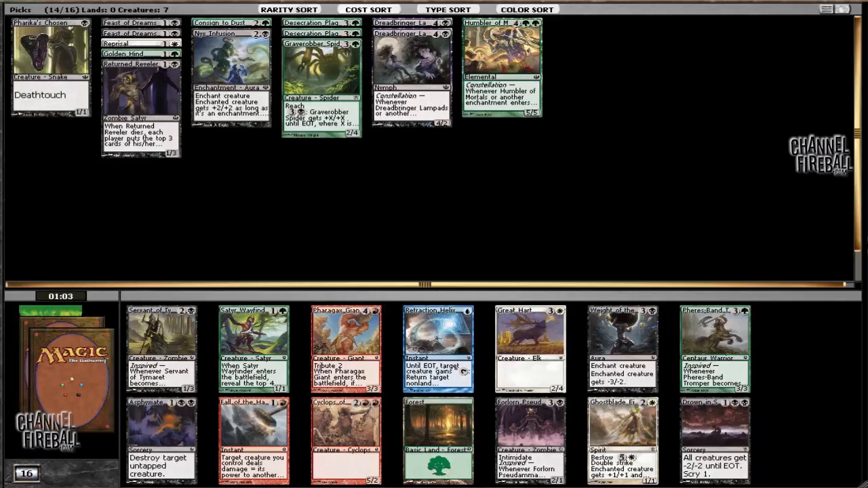
mouse_move(521, 255)
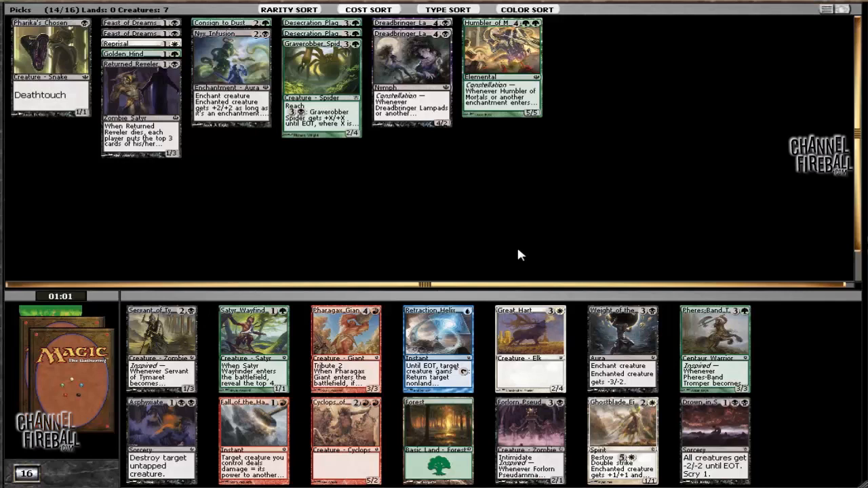
mouse_move(162, 441)
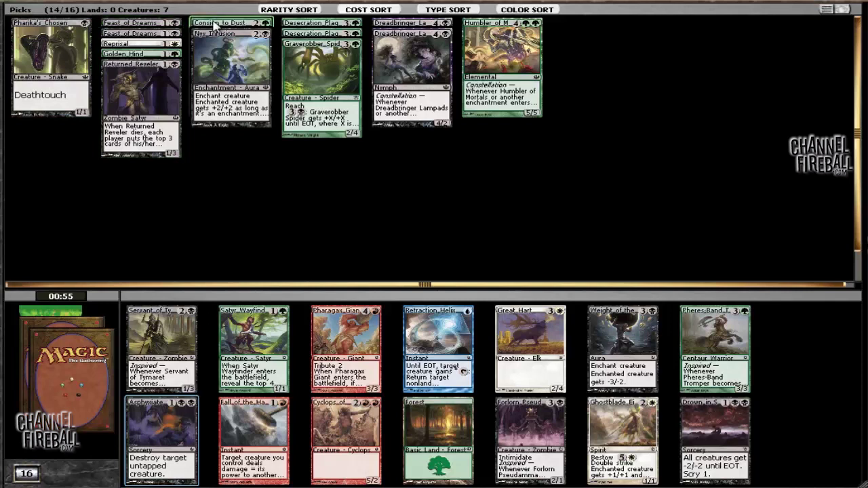
Step: Hide the duplicate Desecration Plague stack, then draft Setessan Oathsworn
right_click(319, 24)
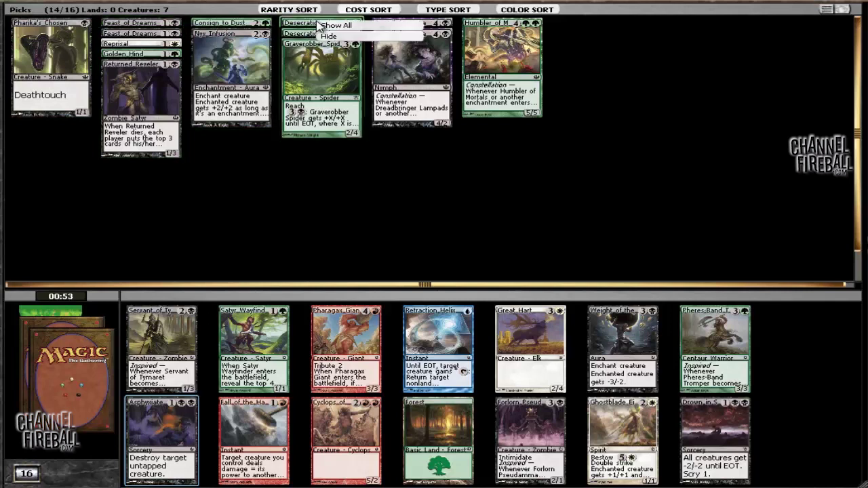
left_click(328, 36)
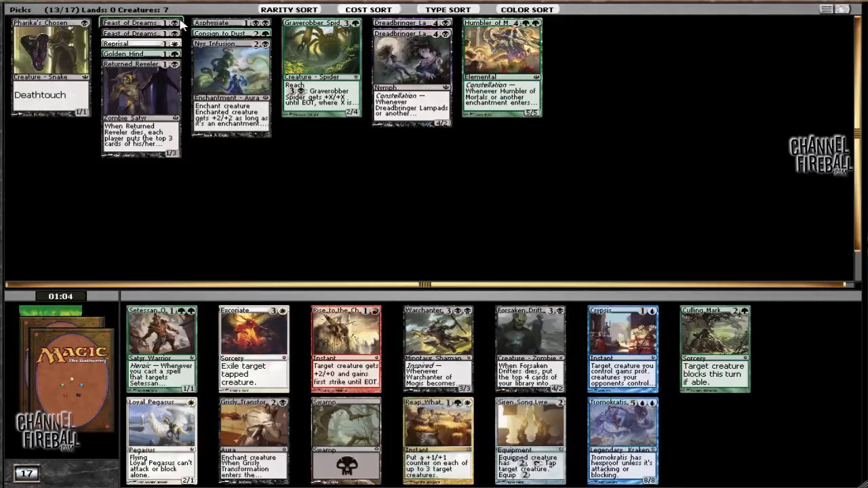
mouse_move(482, 225)
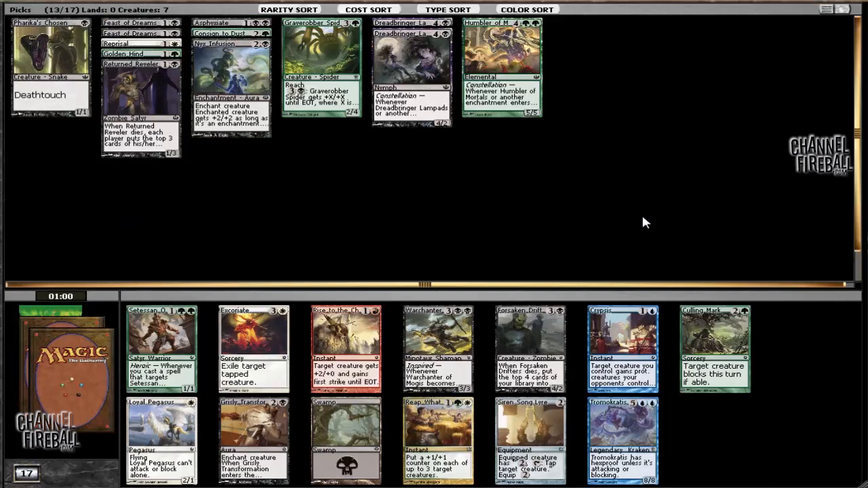
mouse_move(622, 441)
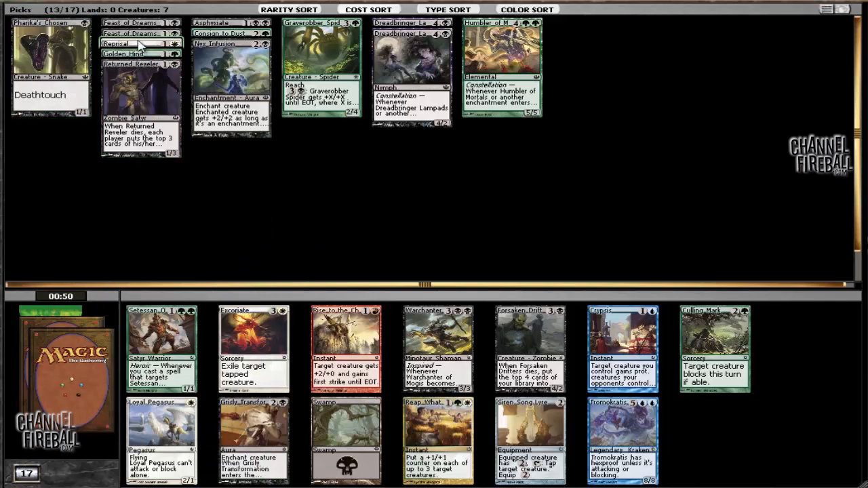
mouse_move(412, 71)
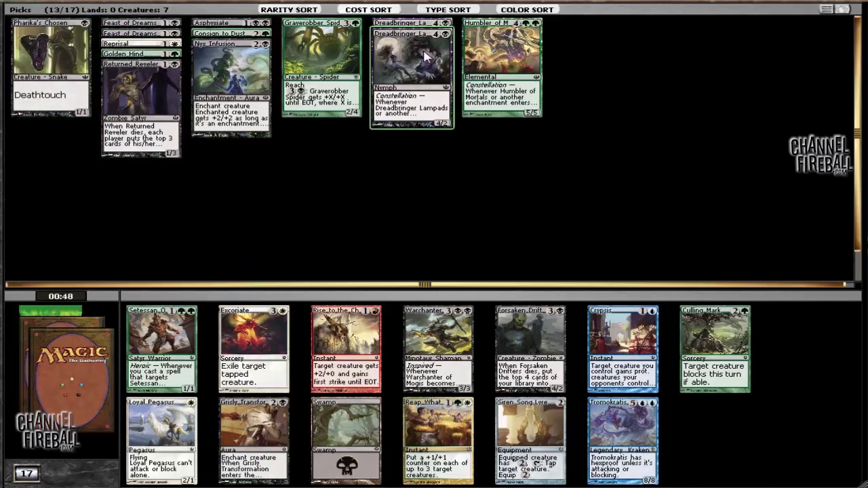
mouse_move(161, 350)
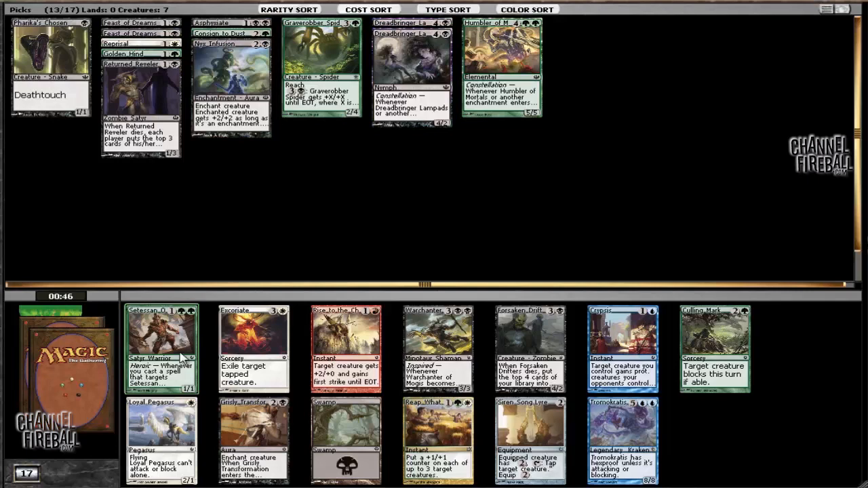
mouse_move(253, 441)
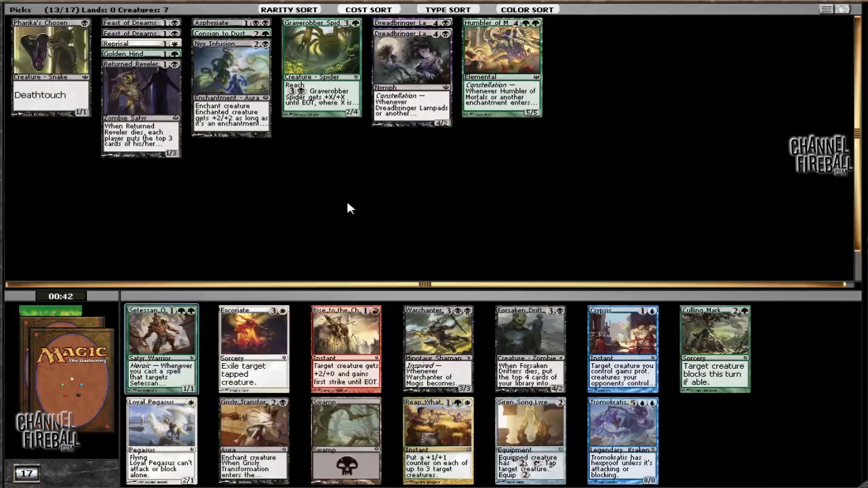
mouse_move(170, 274)
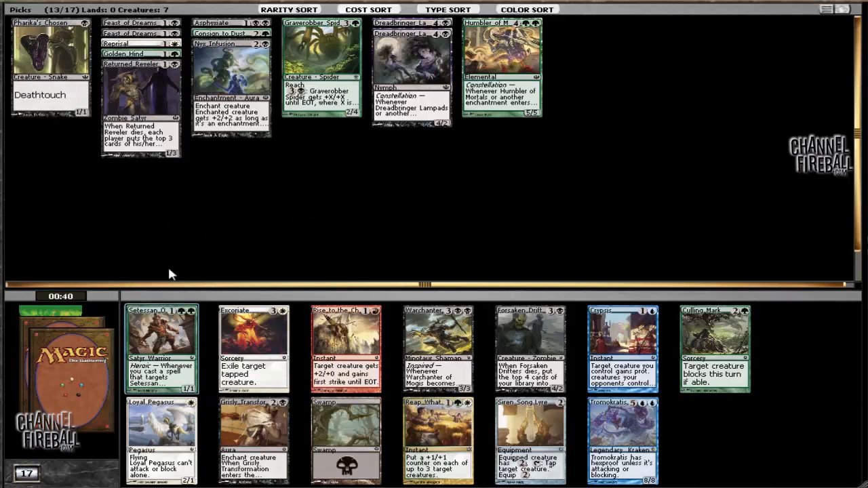
mouse_move(294, 237)
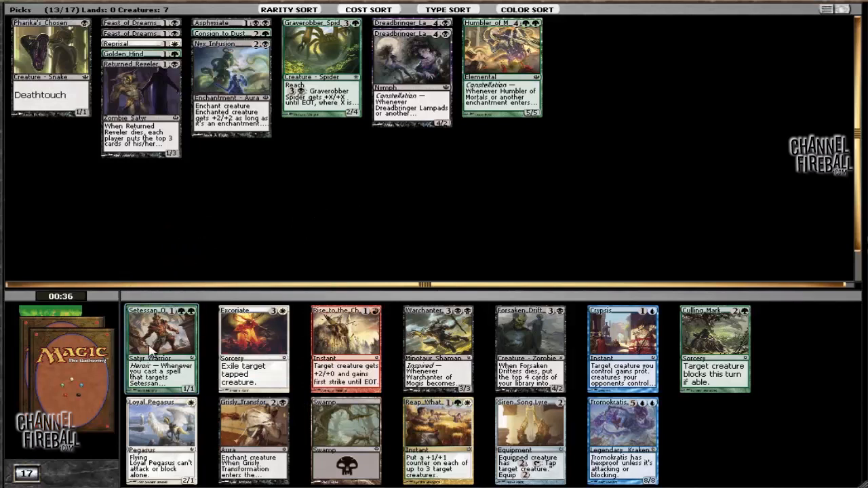
left_click(161, 346)
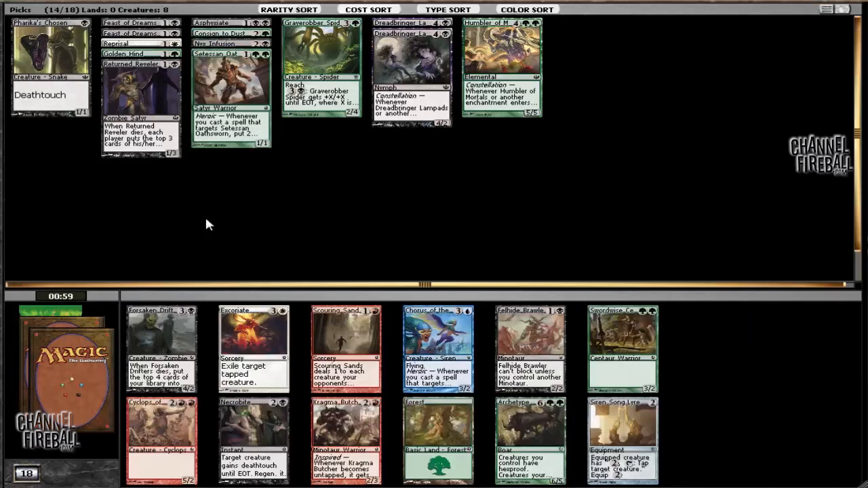
mouse_move(234, 209)
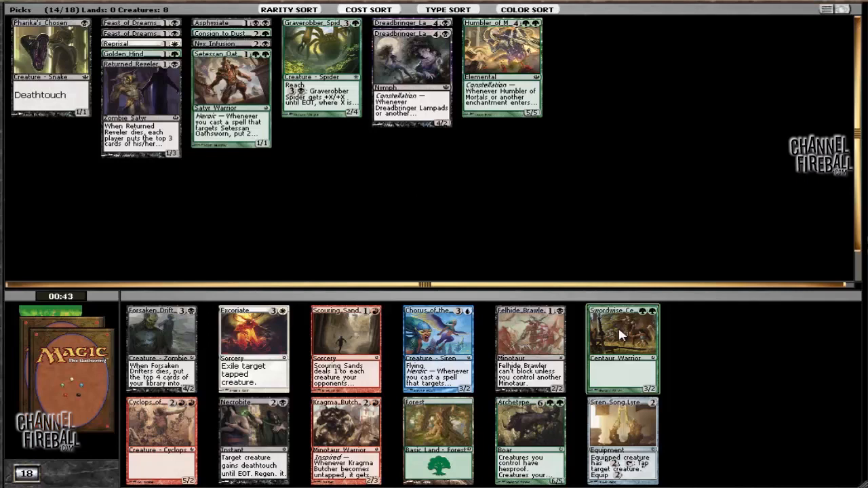
mouse_move(333, 202)
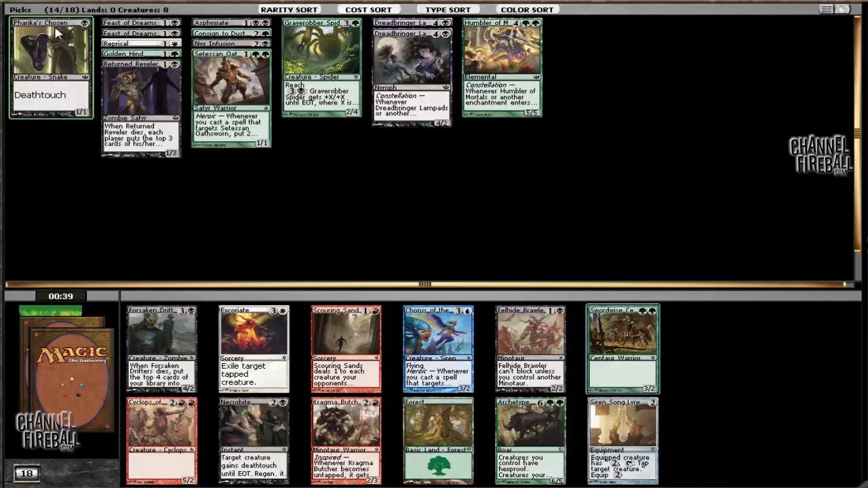
mouse_move(332, 67)
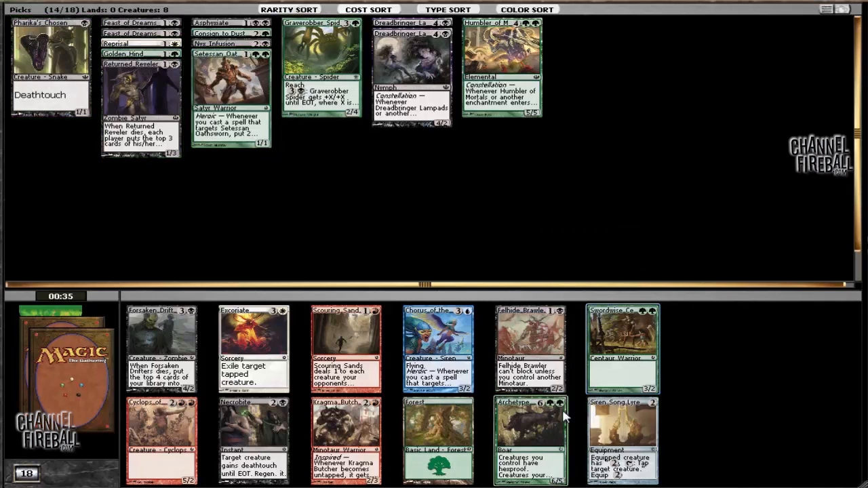
mouse_move(417, 260)
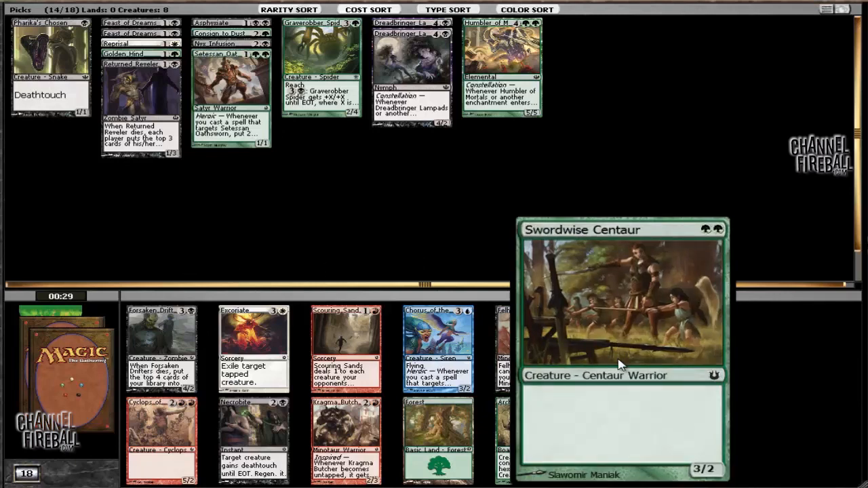
mouse_move(623, 349)
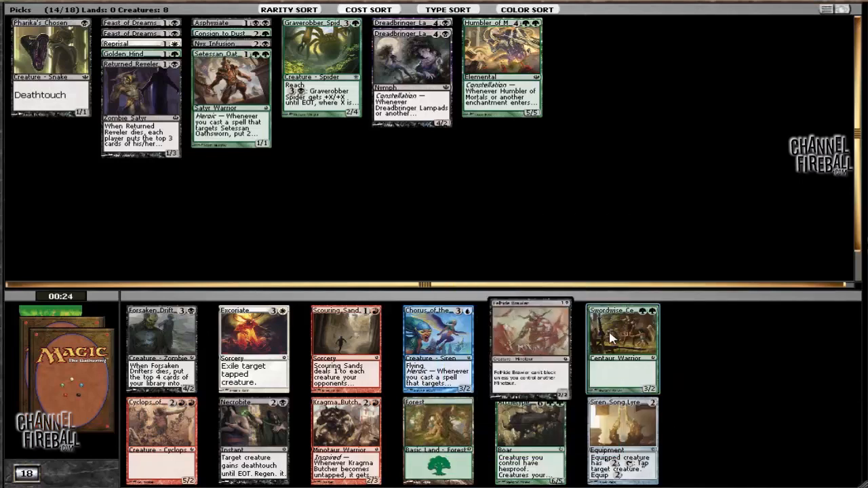
Step: Draft Swordwise Centaur, the green 3/2 Centaur Warrior, as pick fifteen
left_click(622, 348)
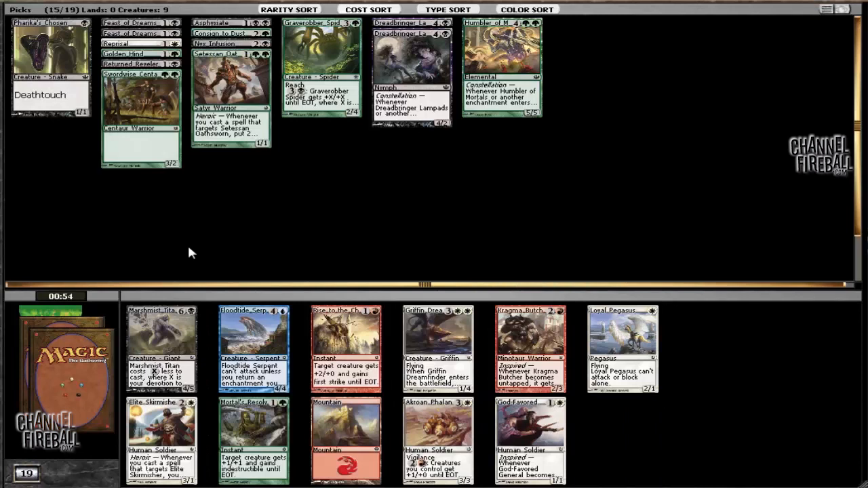
mouse_move(188, 242)
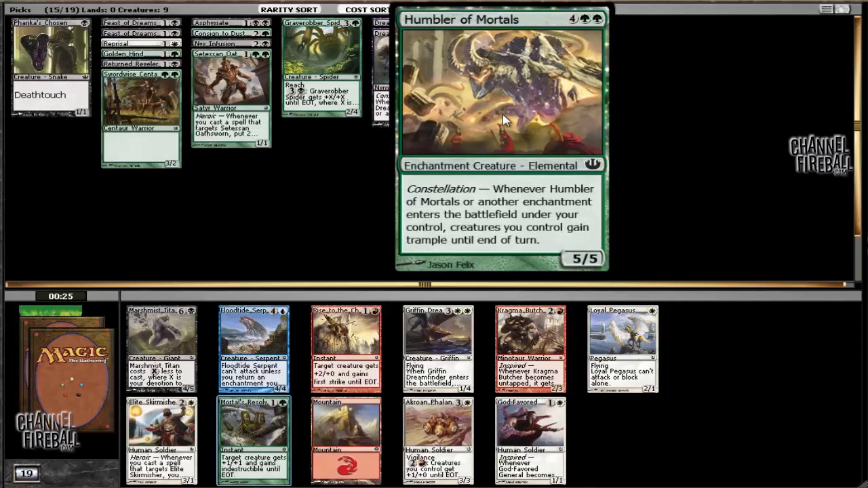
mouse_move(162, 349)
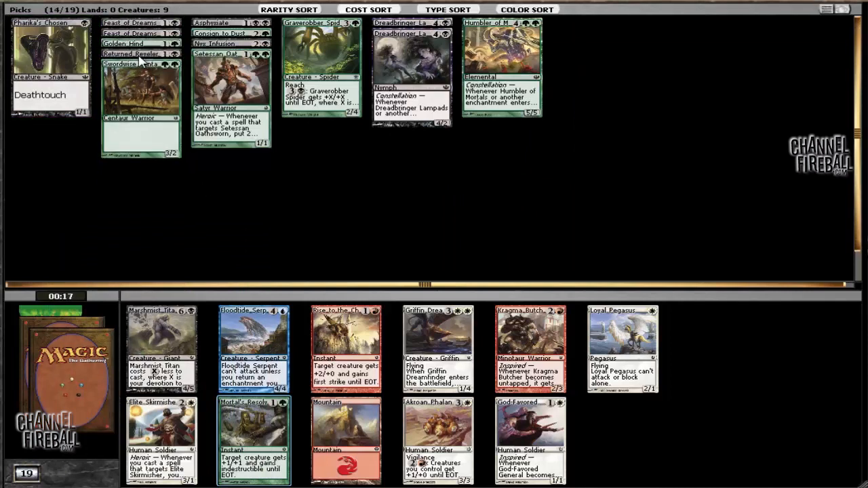
Step: Draft the green combat-trick instant Mortal's Resolve from the booster
left_click(253, 441)
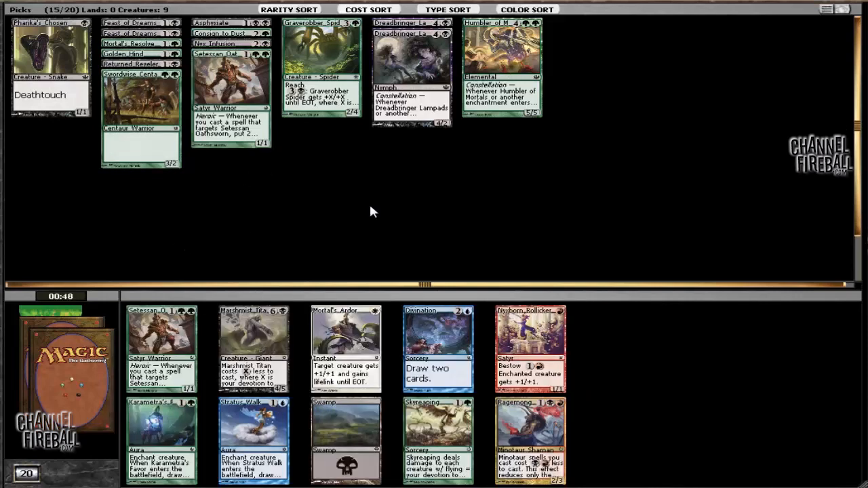
mouse_move(416, 249)
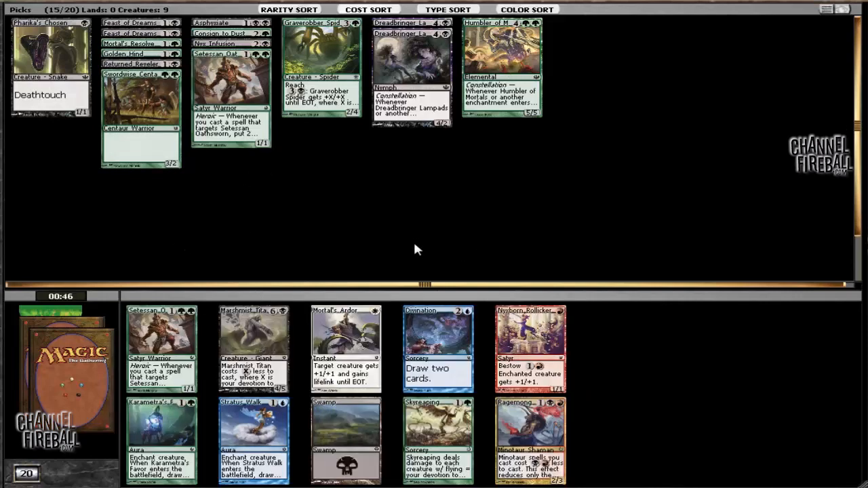
mouse_move(161, 348)
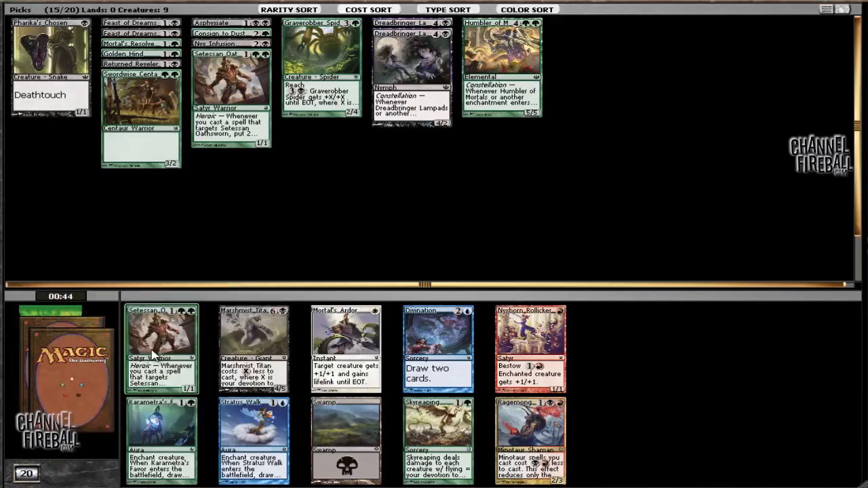
mouse_move(161, 441)
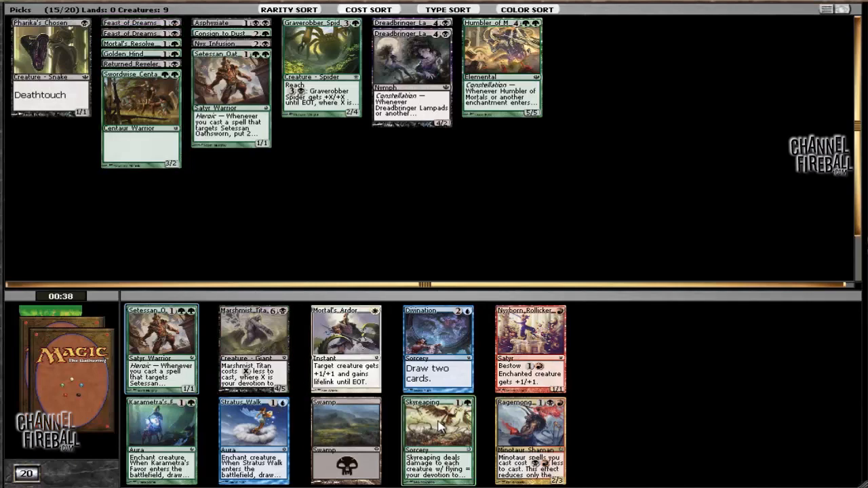
mouse_move(162, 349)
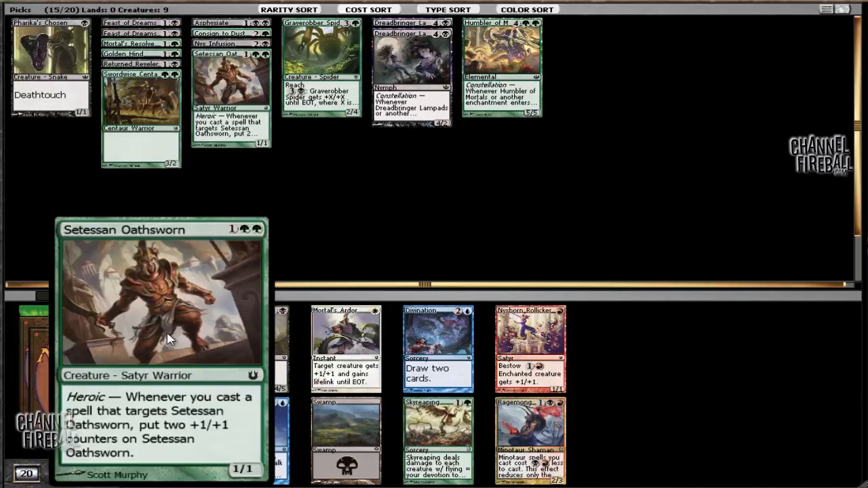
mouse_move(150, 349)
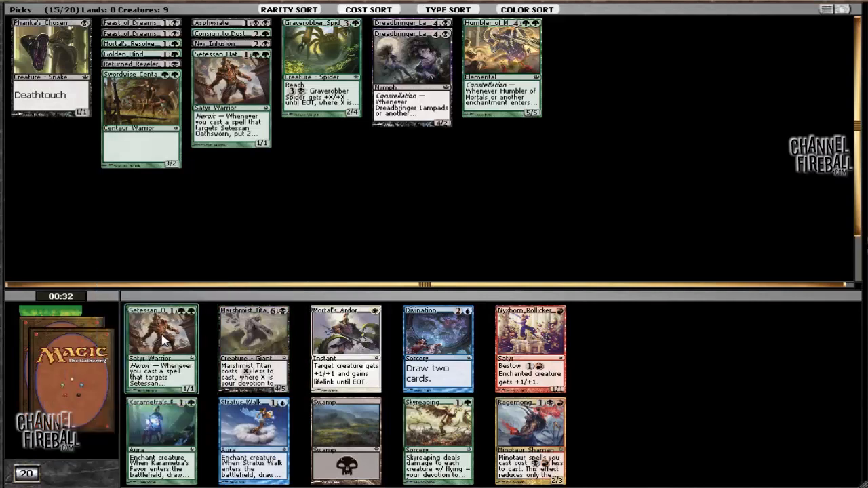
Step: Draft a second Setessan Oathsworn, then Karametra's Favor, reaching seventeen picks
left_click(161, 348)
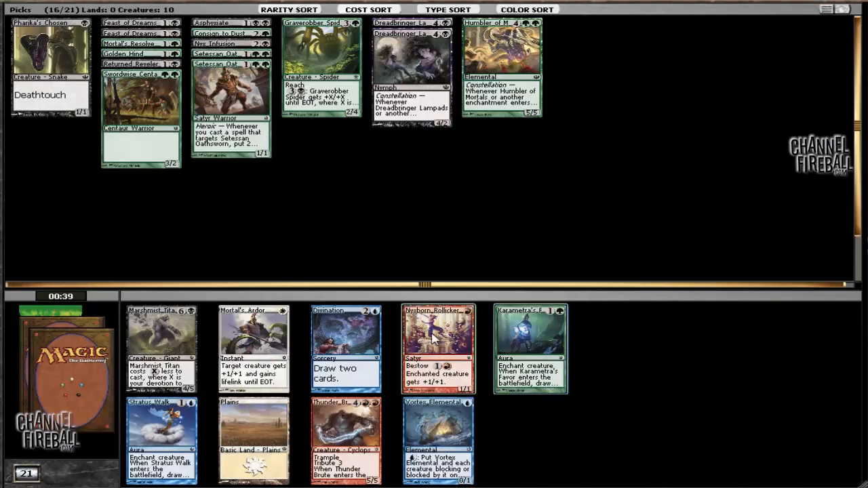
mouse_move(422, 445)
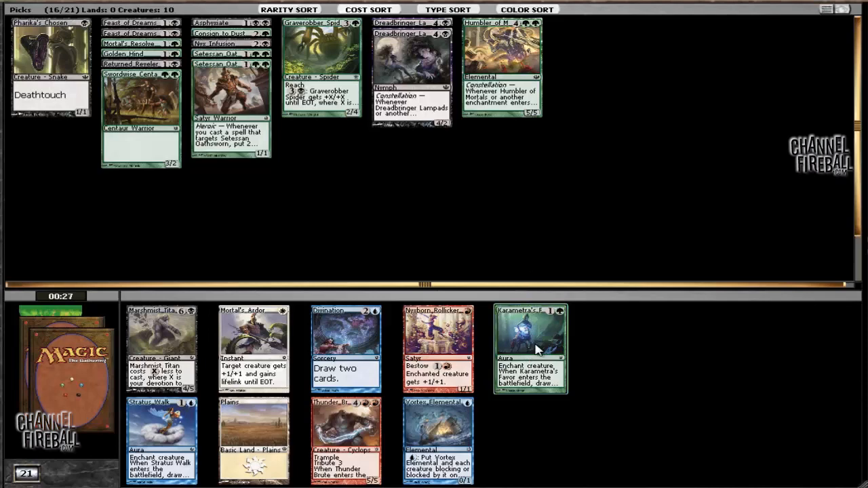
left_click(530, 348)
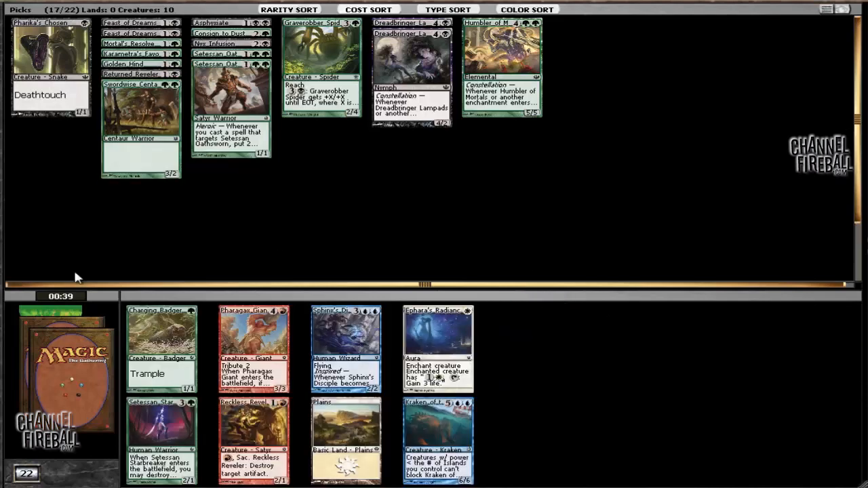
mouse_move(163, 424)
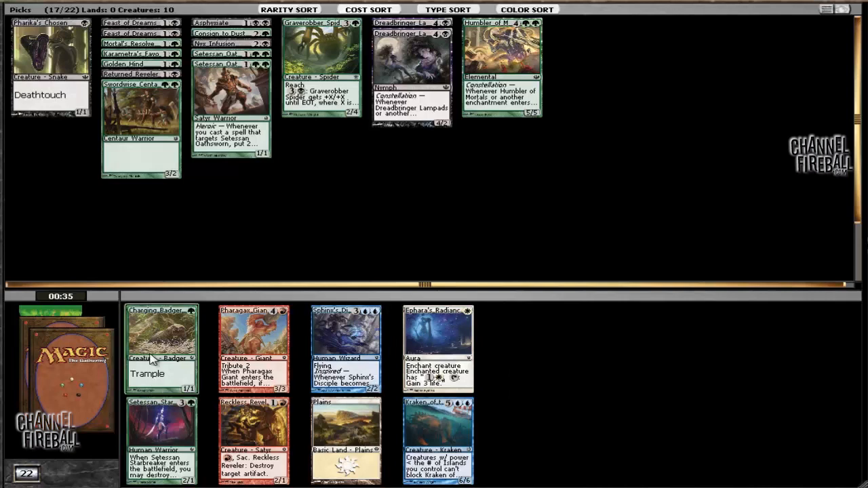
mouse_move(149, 329)
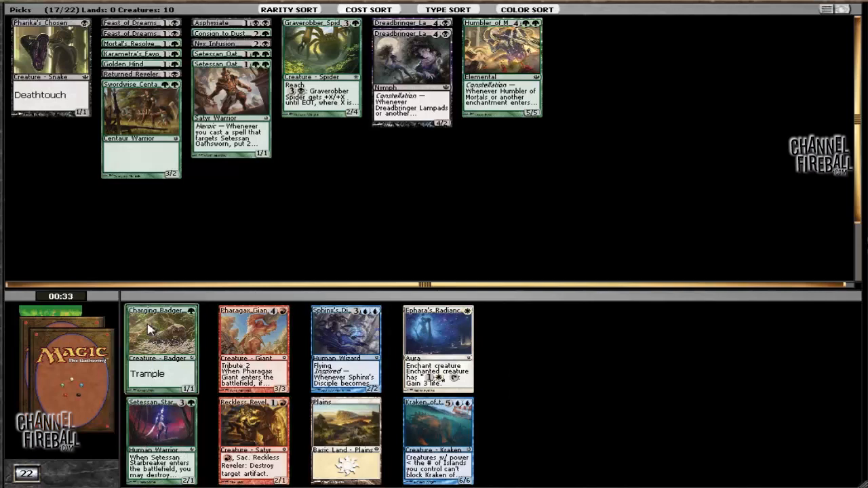
mouse_move(283, 234)
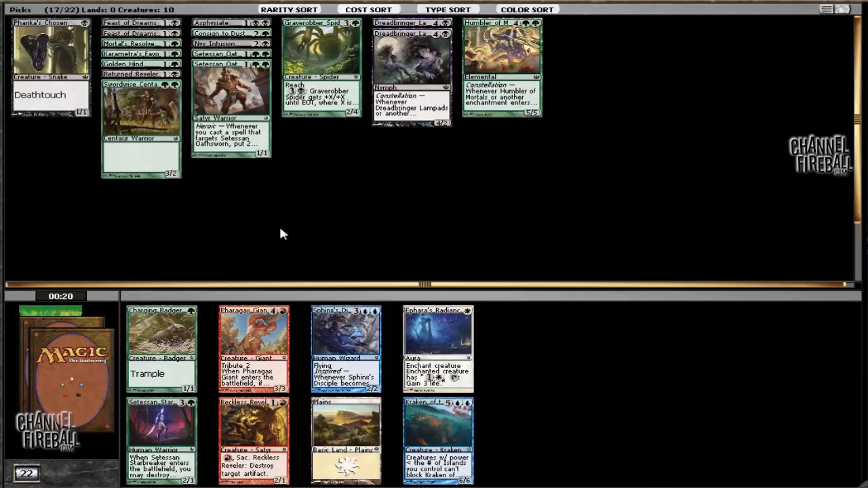
mouse_move(162, 441)
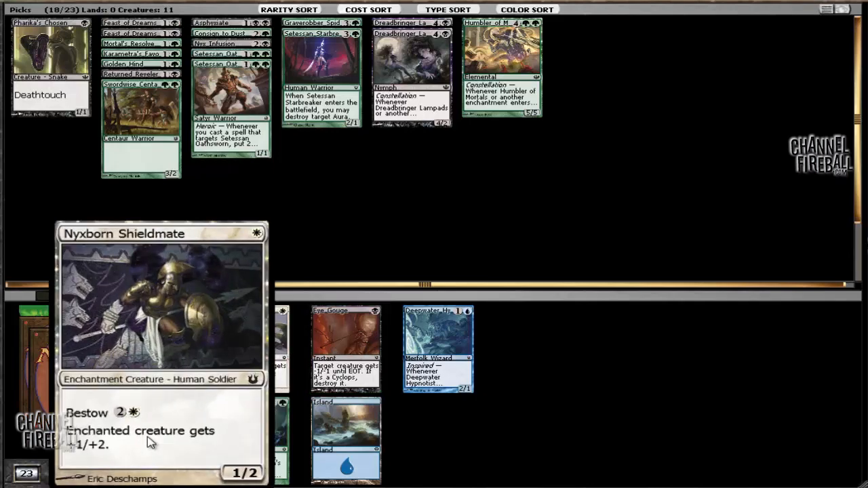
Step: Draft Setessan Starbreaker, the green Human Warrior, as pick eighteen
left_click(438, 348)
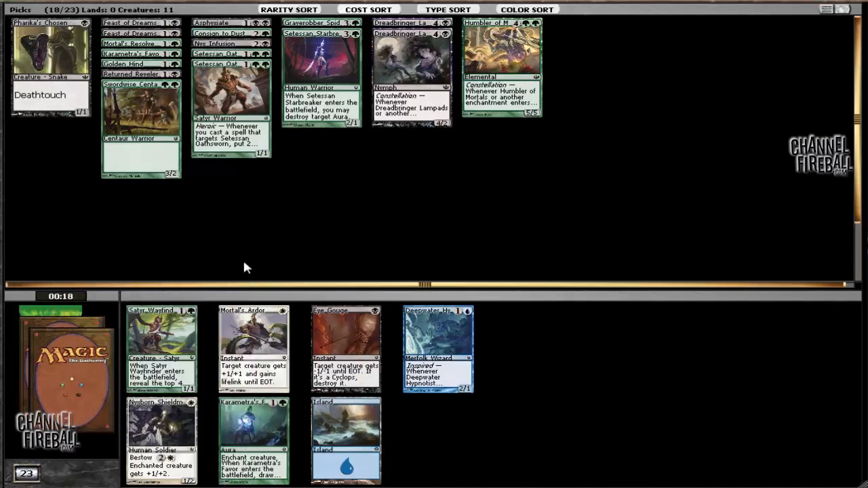
mouse_move(543, 256)
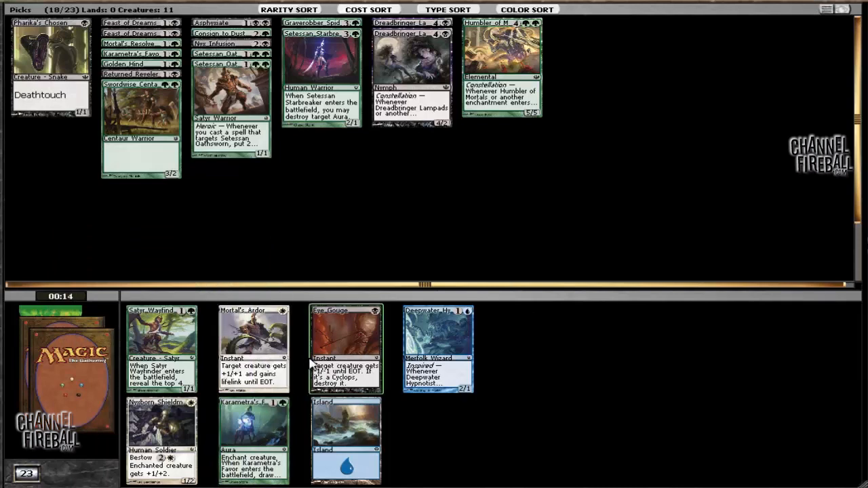
mouse_move(209, 432)
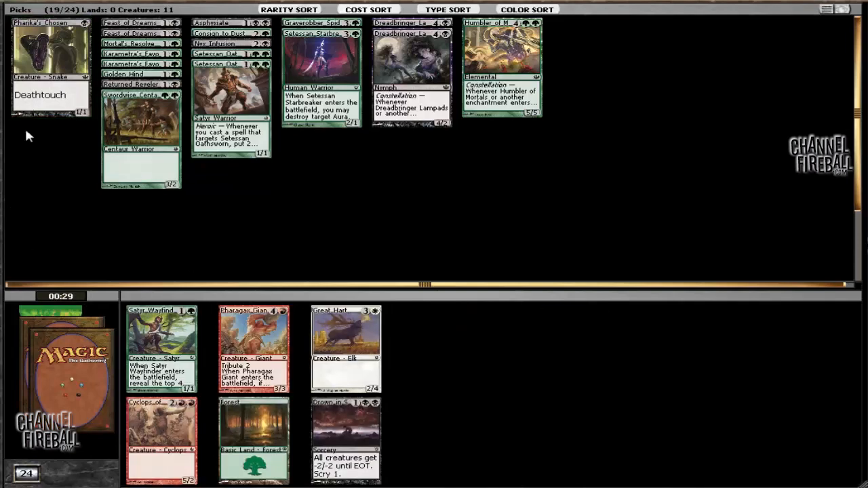
mouse_move(345, 441)
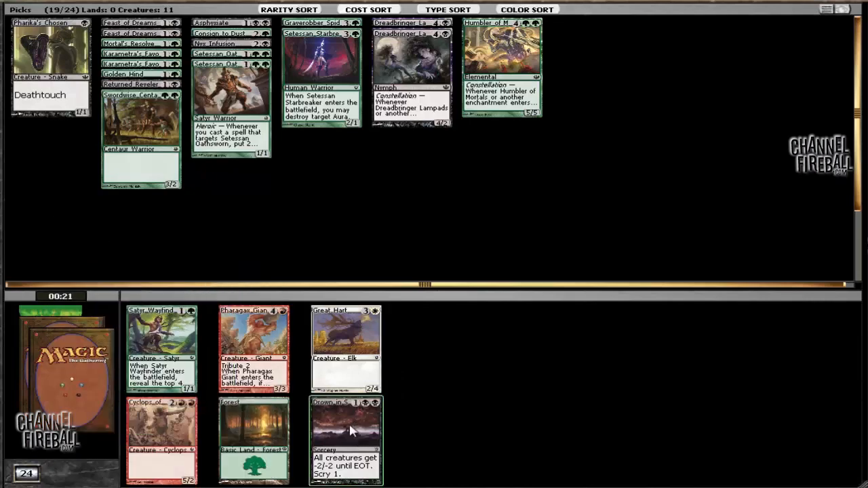
Step: Draft Drown in Sorrow, the -2/-2 sweeper sorcery, as pick twenty
left_click(346, 441)
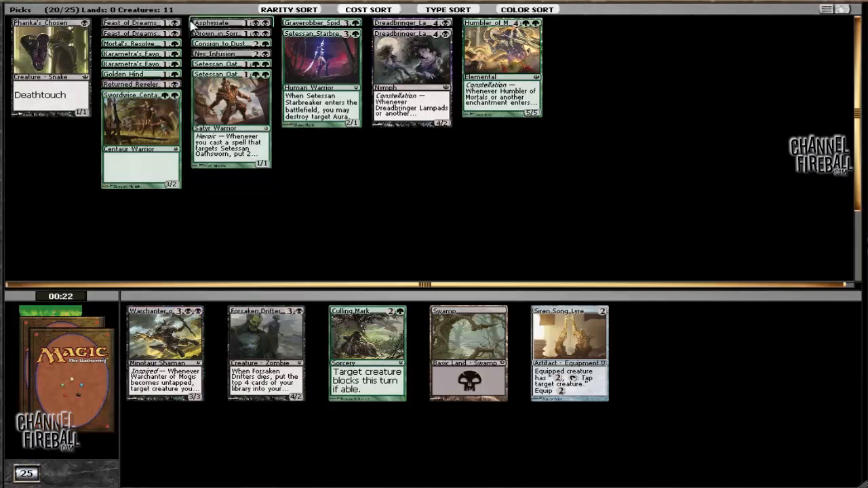
mouse_move(112, 251)
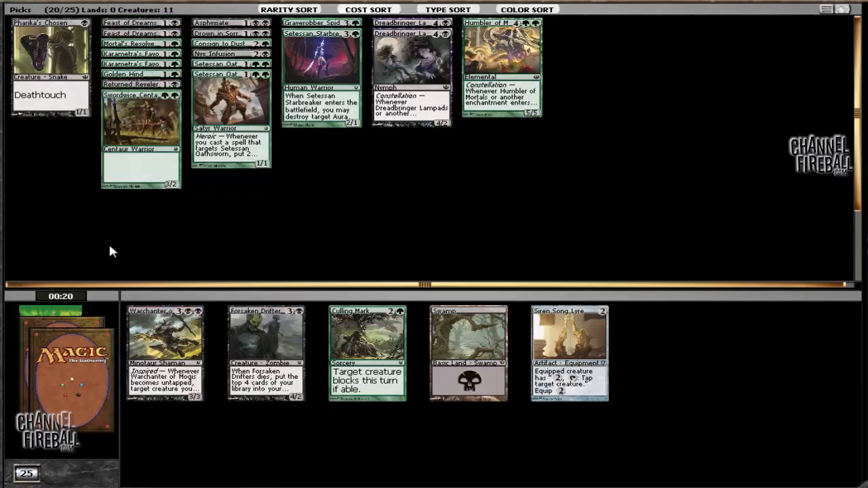
mouse_move(165, 353)
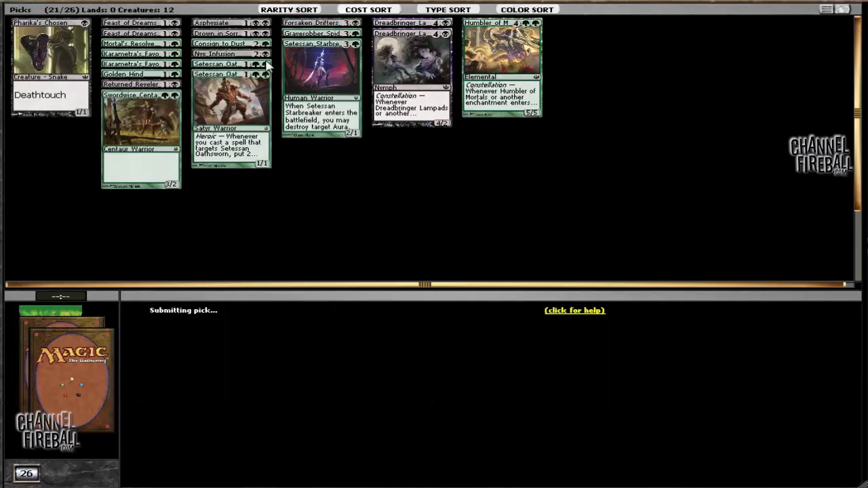
Step: Draft Forsaken Drifters and Marshmist Titan, then take the last cards including a Plains
left_click(321, 75)
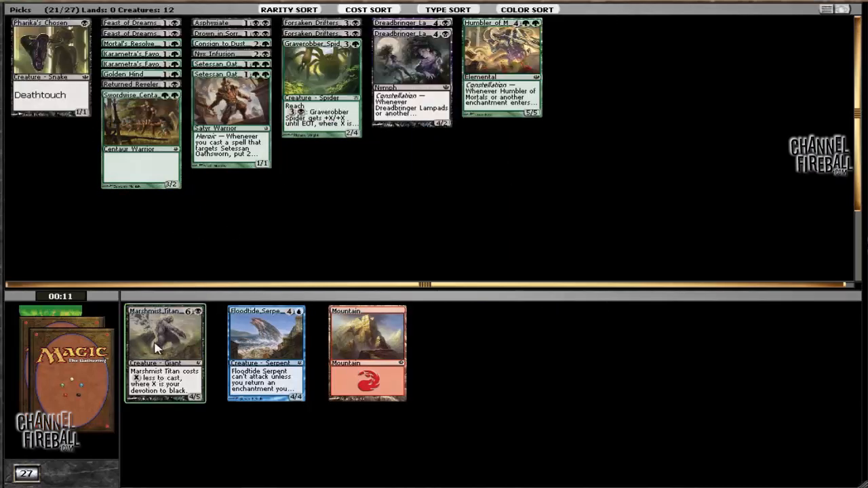
left_click(165, 346)
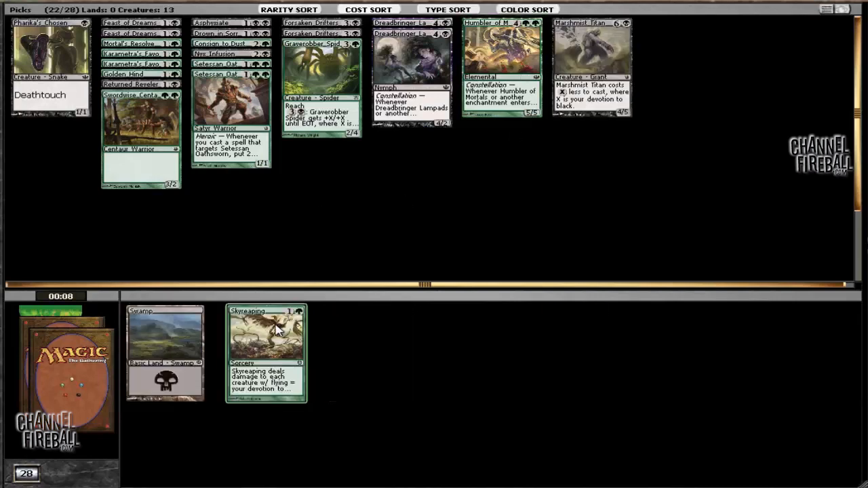
left_click(264, 353)
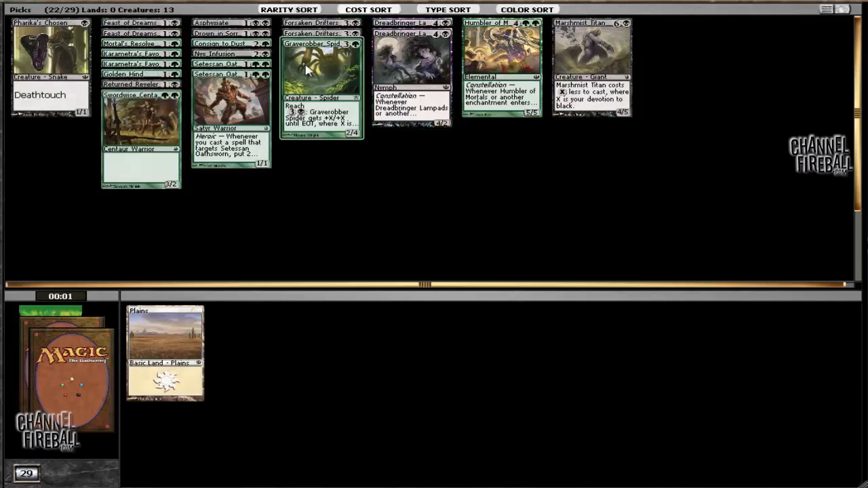
left_click(164, 339)
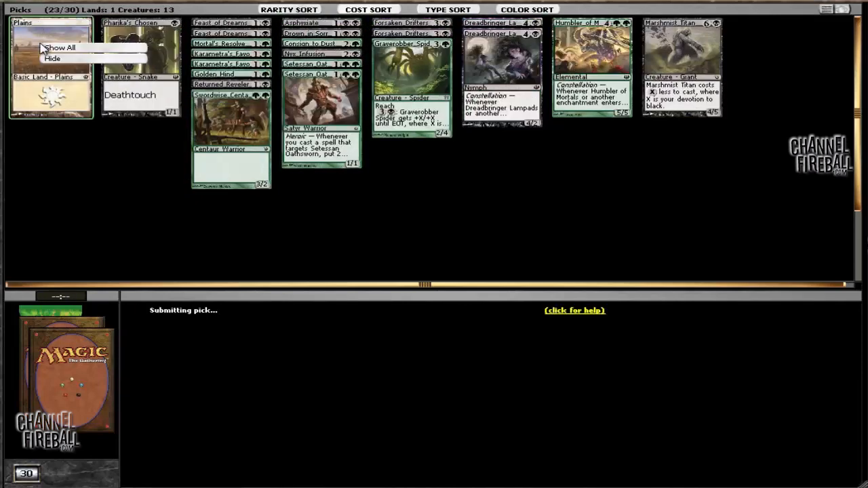
Step: Hide the drafted Plains so the picks show 22 cards
left_click(52, 59)
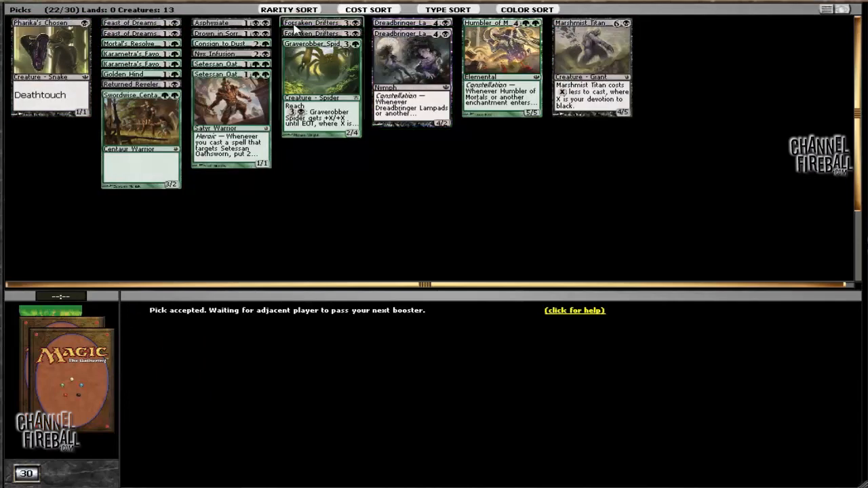
mouse_move(587, 55)
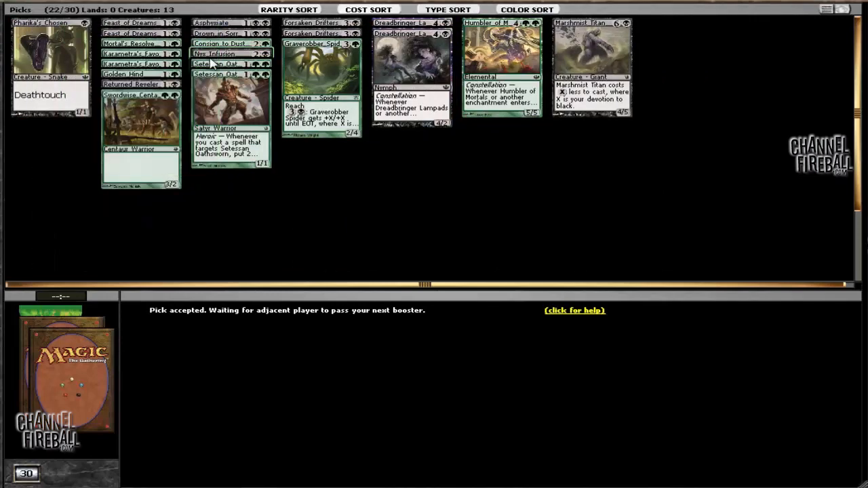
mouse_move(320, 73)
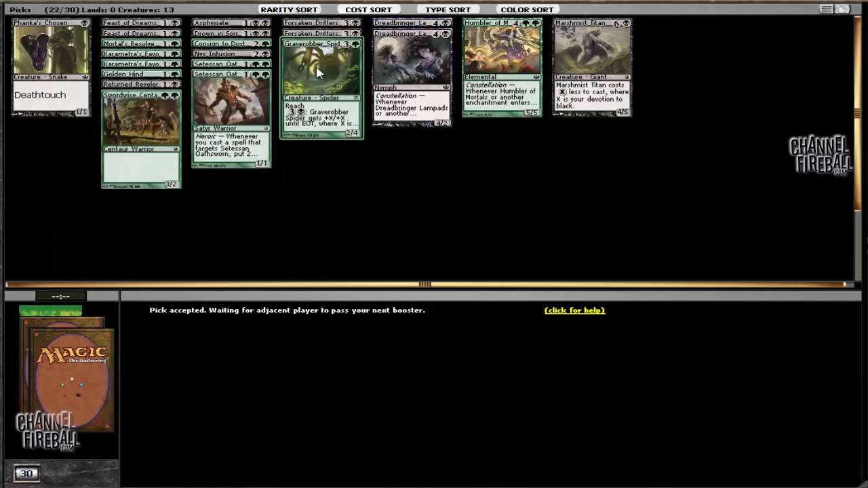
mouse_move(353, 168)
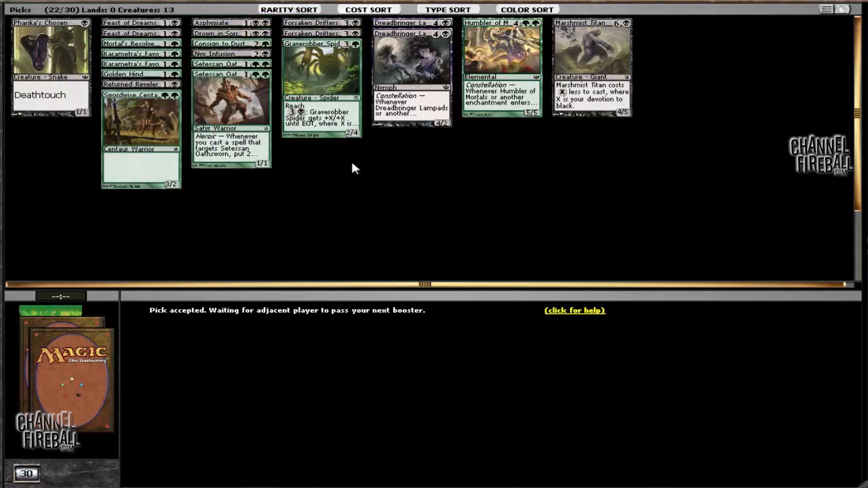